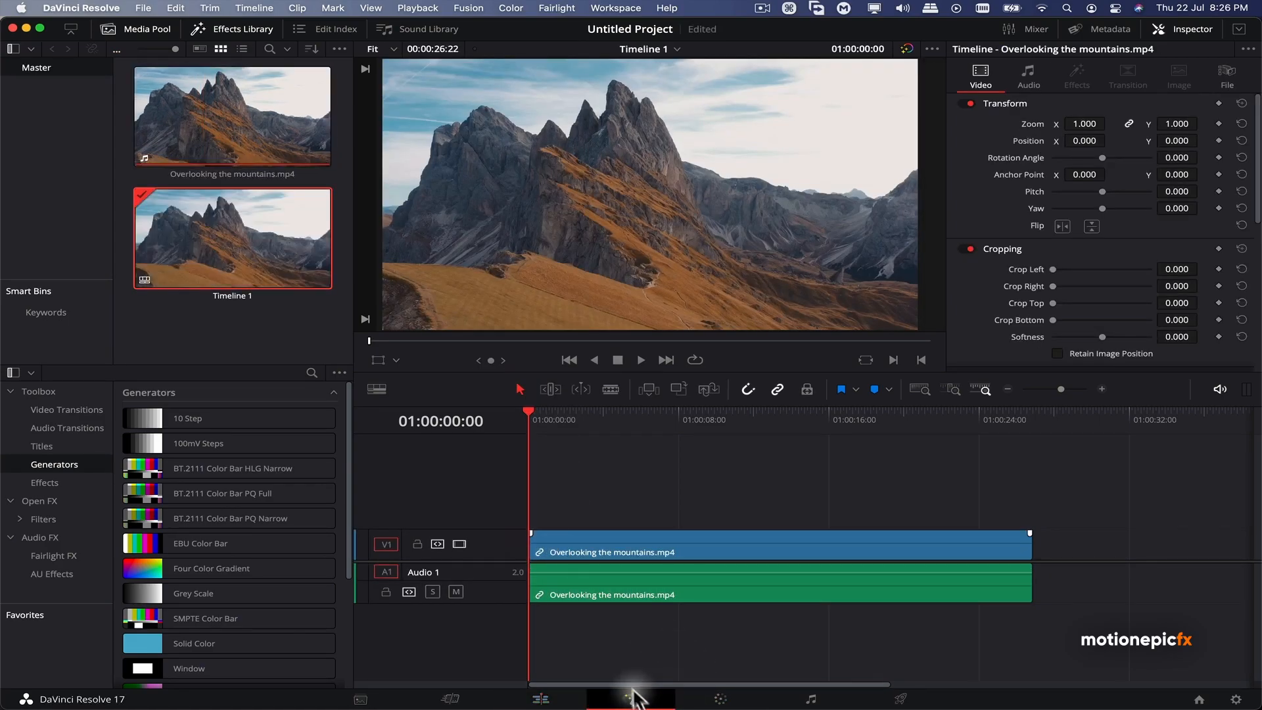
Switch to the Fusion page so the mountain clip shows MediaIn1 and MediaOut1 nodes
{"action": "left_click", "coordinate": [630, 698]}
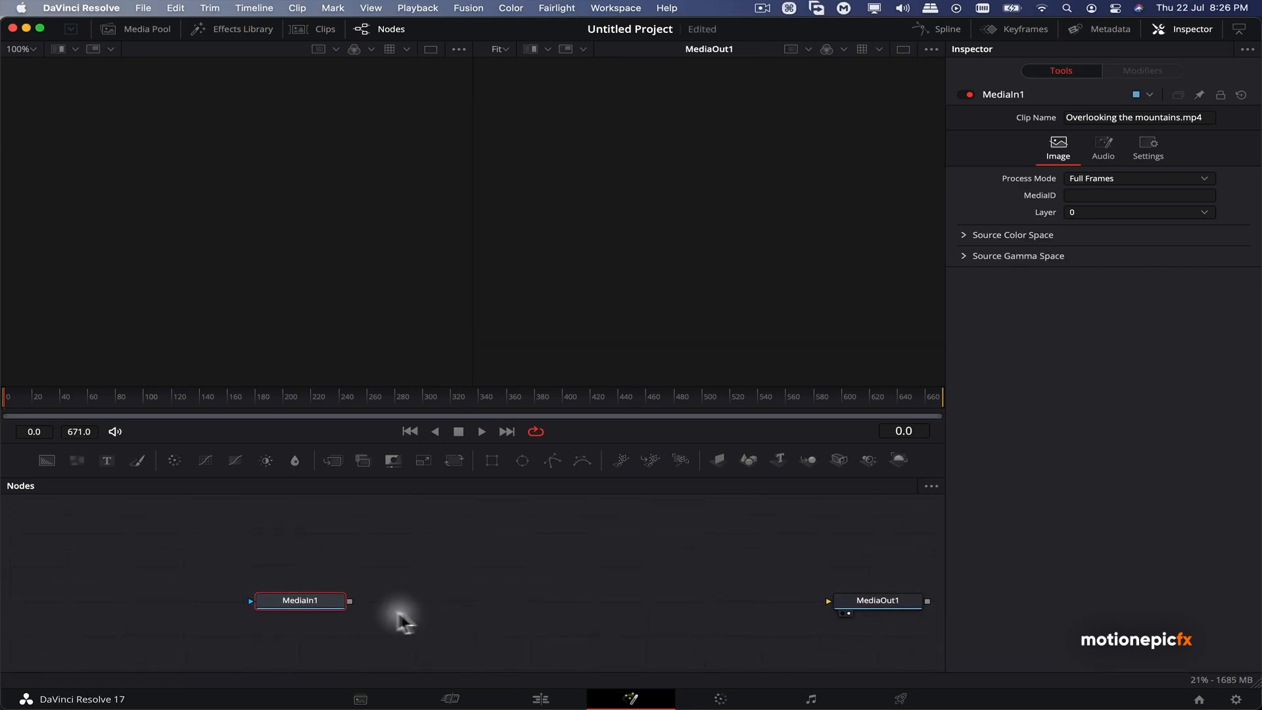
{"action": "mouse_move", "coordinate": [702, 204]}
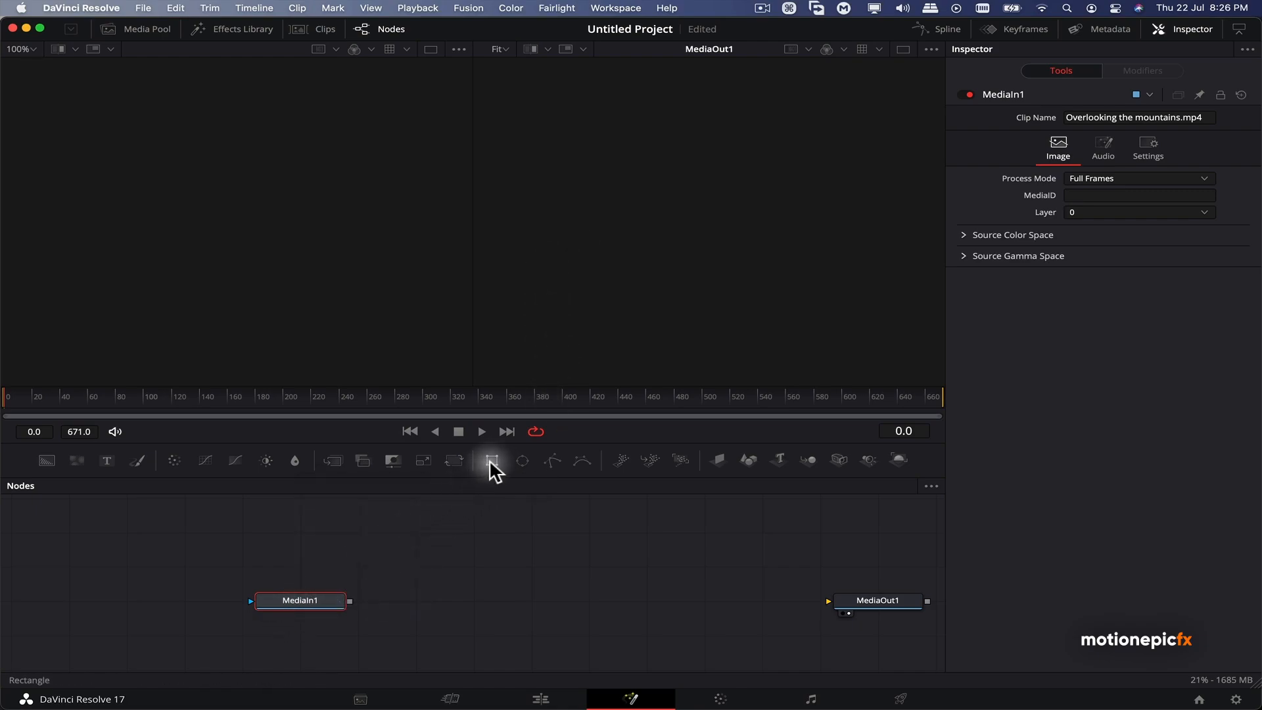
Try a Rectangle mask and then an Ellipse mask on MediaIn1, deleting each afterwards
{"action": "left_click", "coordinate": [492, 460]}
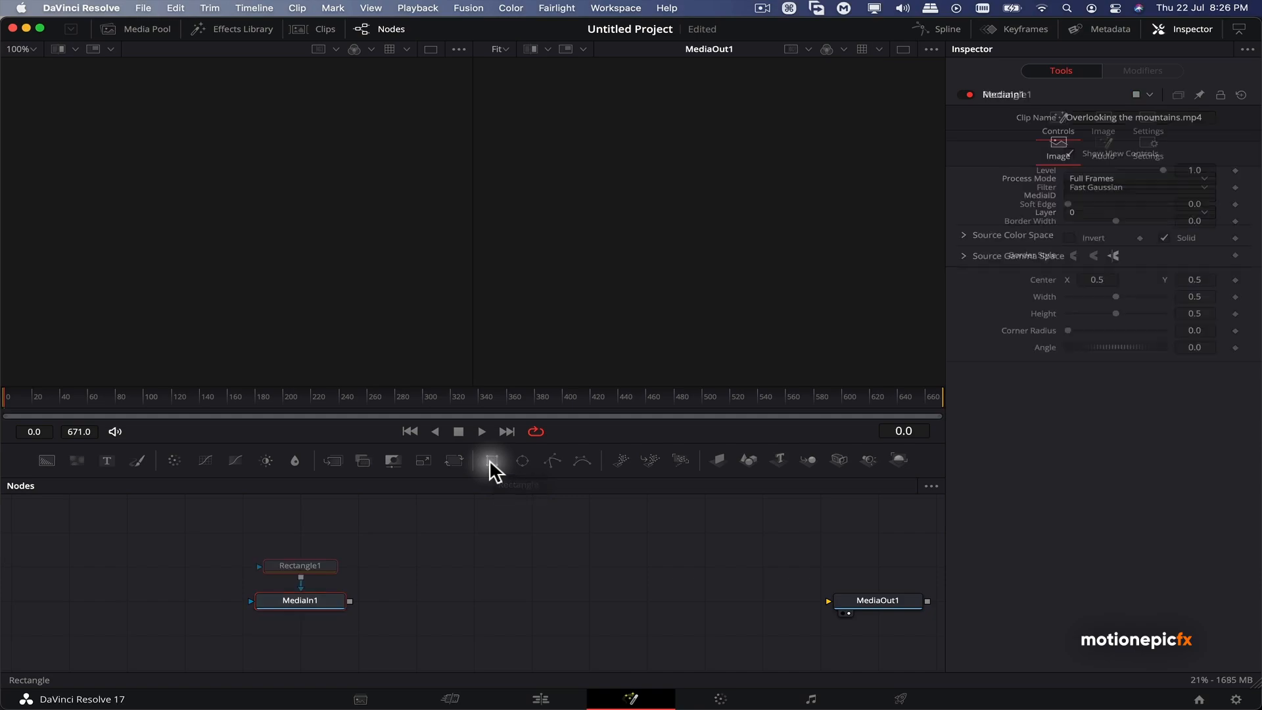
{"action": "left_click", "coordinate": [300, 565]}
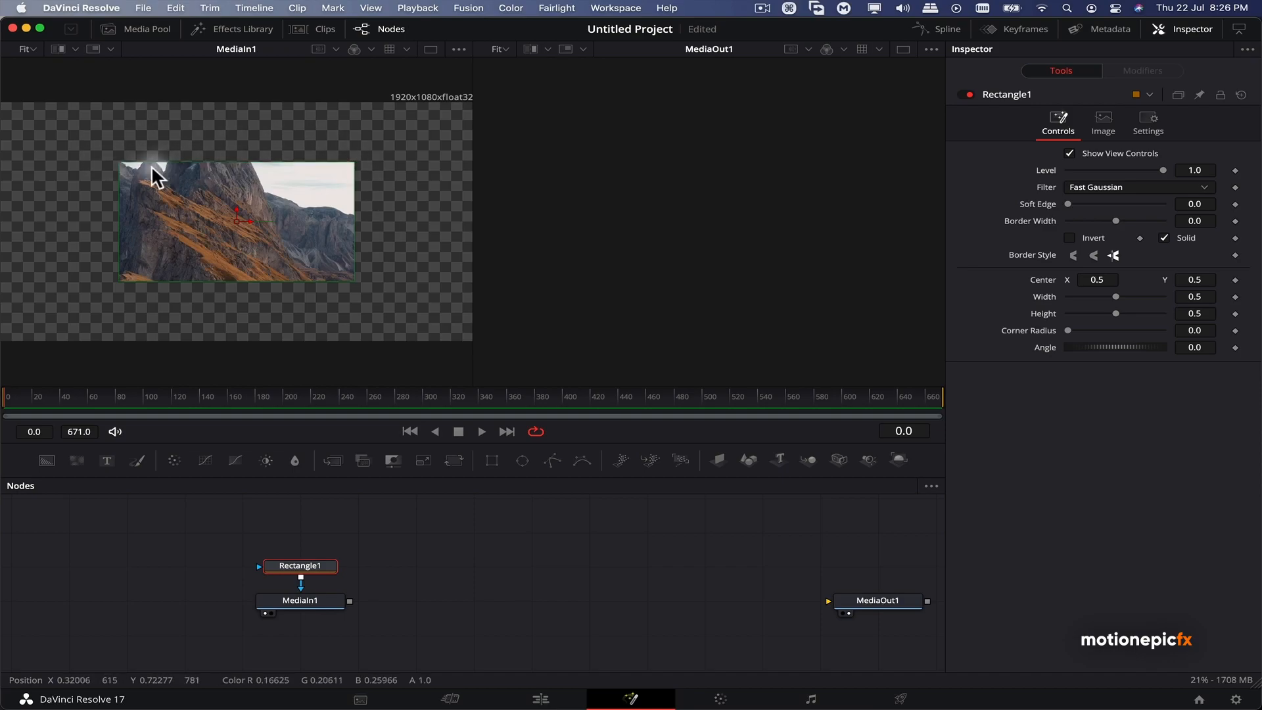
{"action": "key", "text": "backspace"}
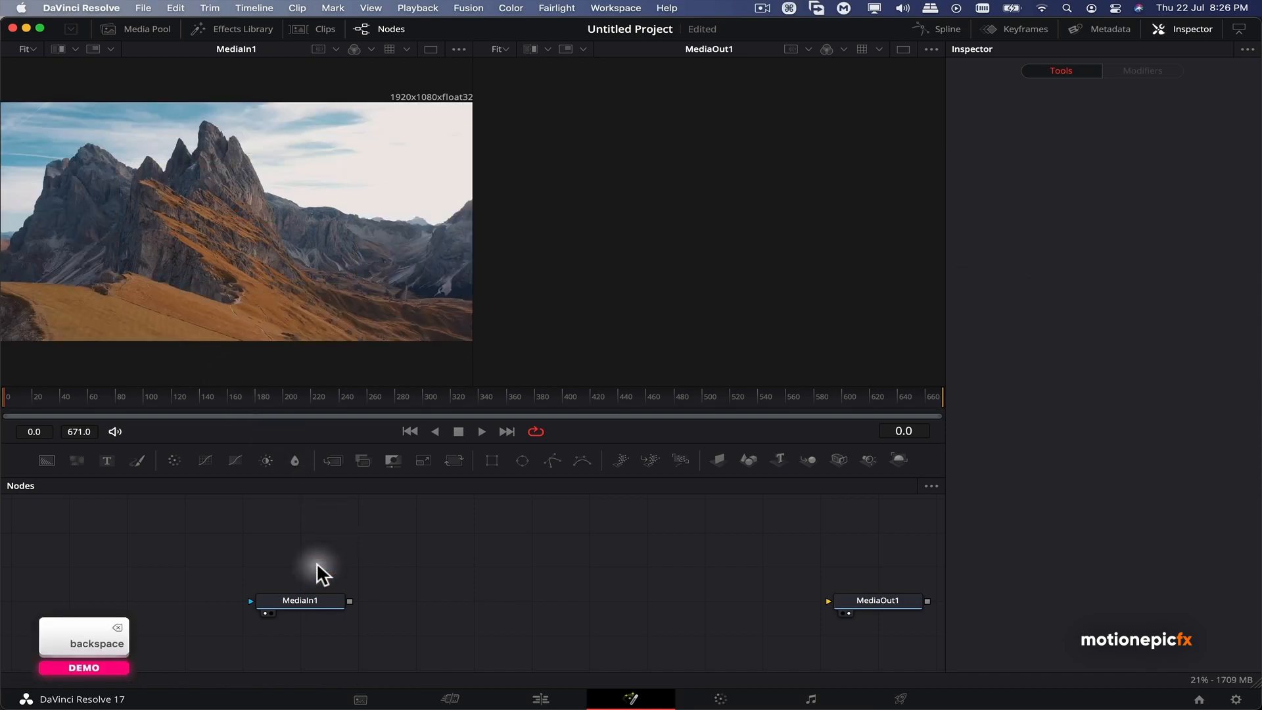
{"action": "left_click", "coordinate": [521, 460]}
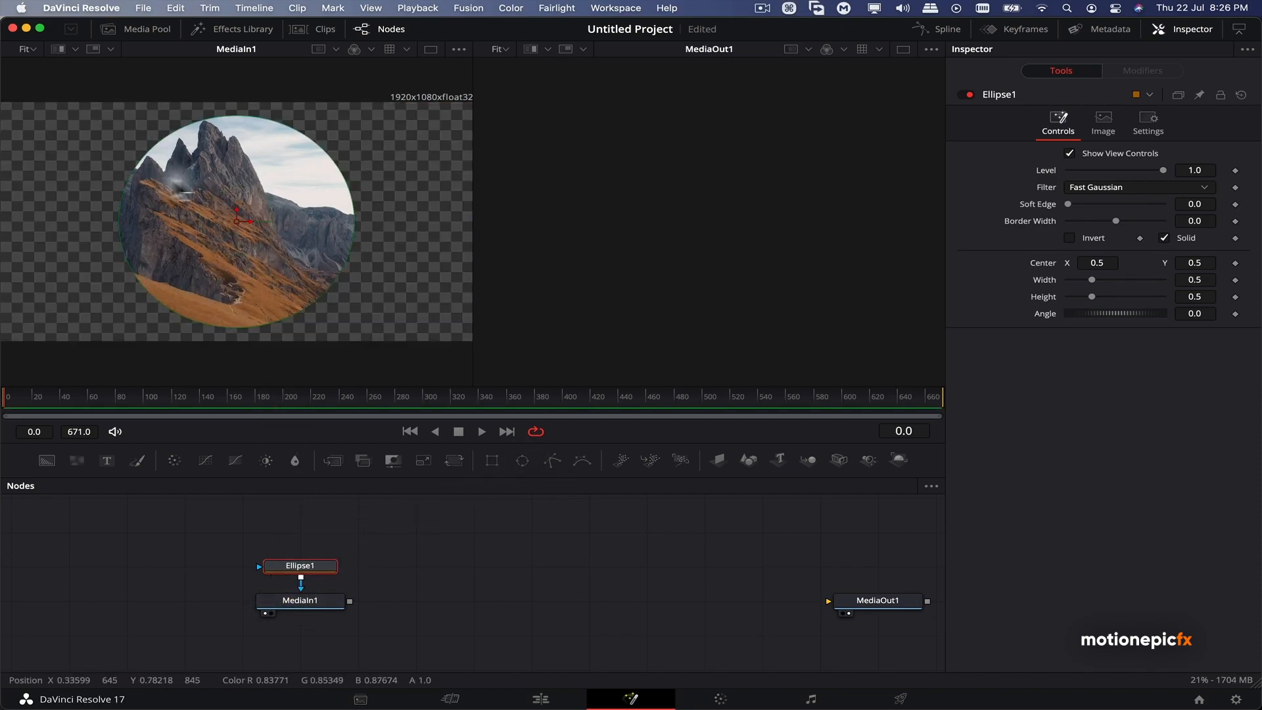
{"action": "key", "text": "Delete"}
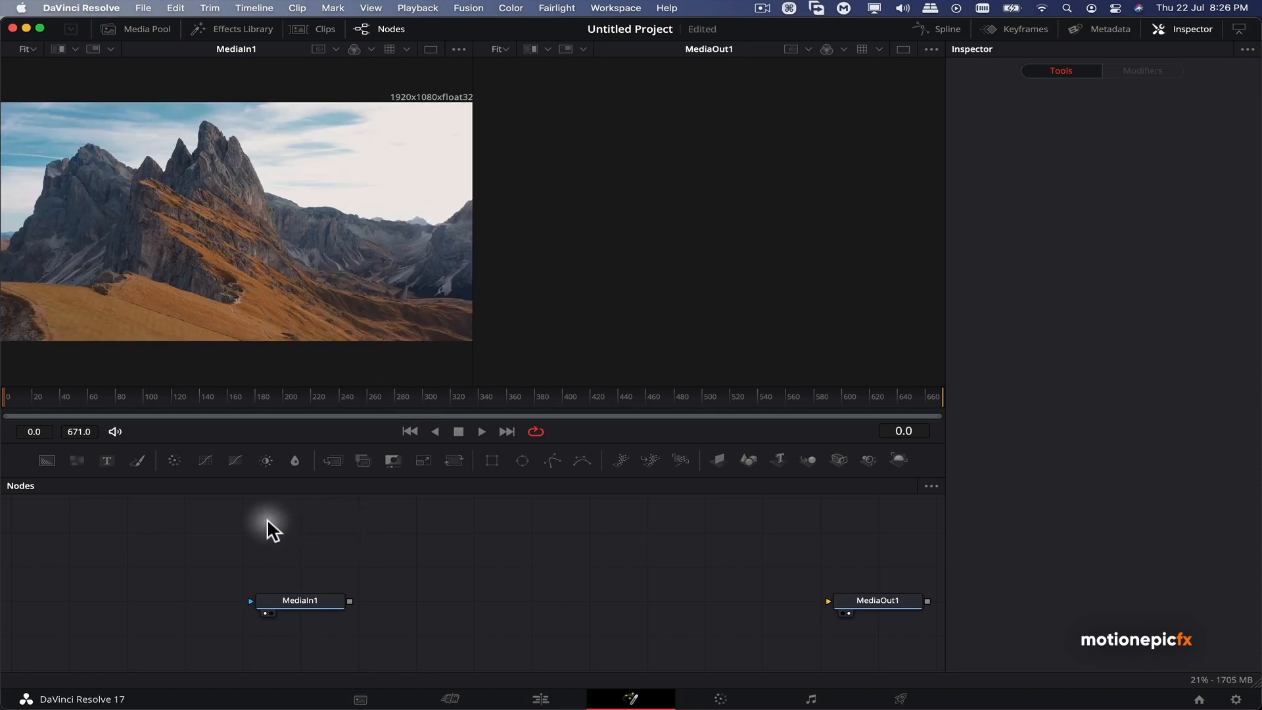
{"action": "mouse_move", "coordinate": [298, 519]}
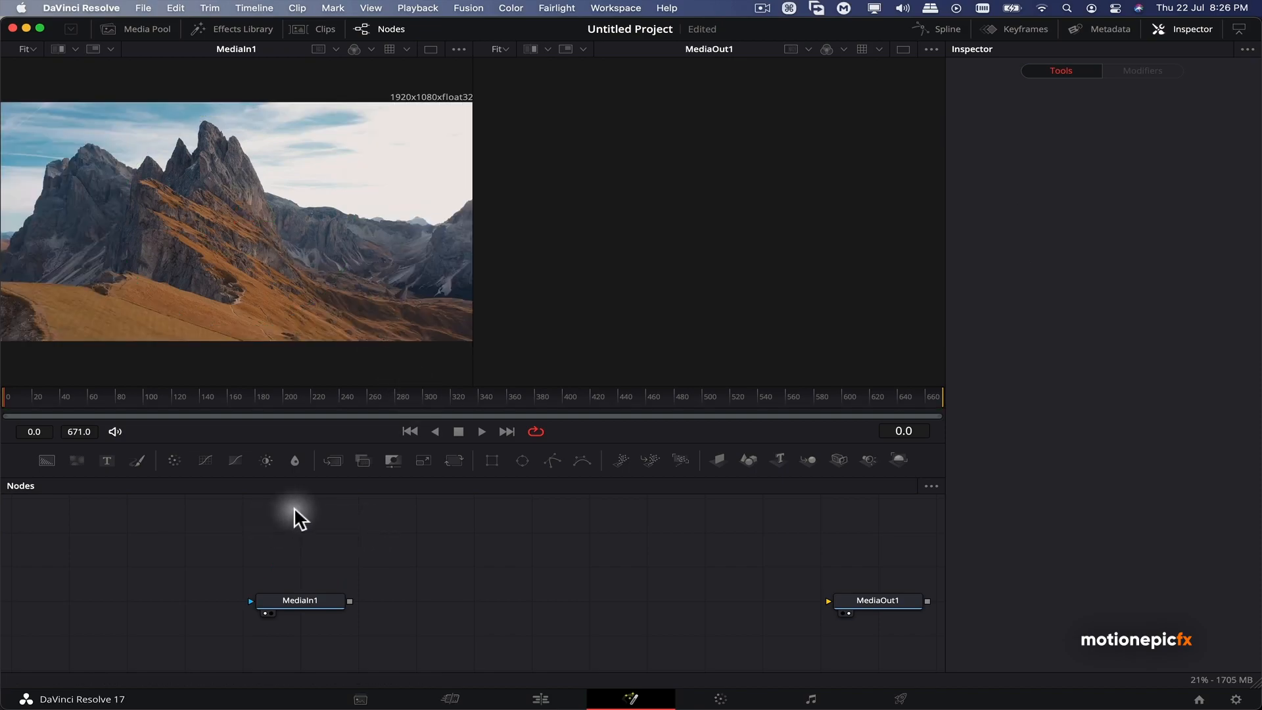
Add an sStar node (searched as 'sst') feeding a new sRender node
{"action": "key", "text": "shift+space"}
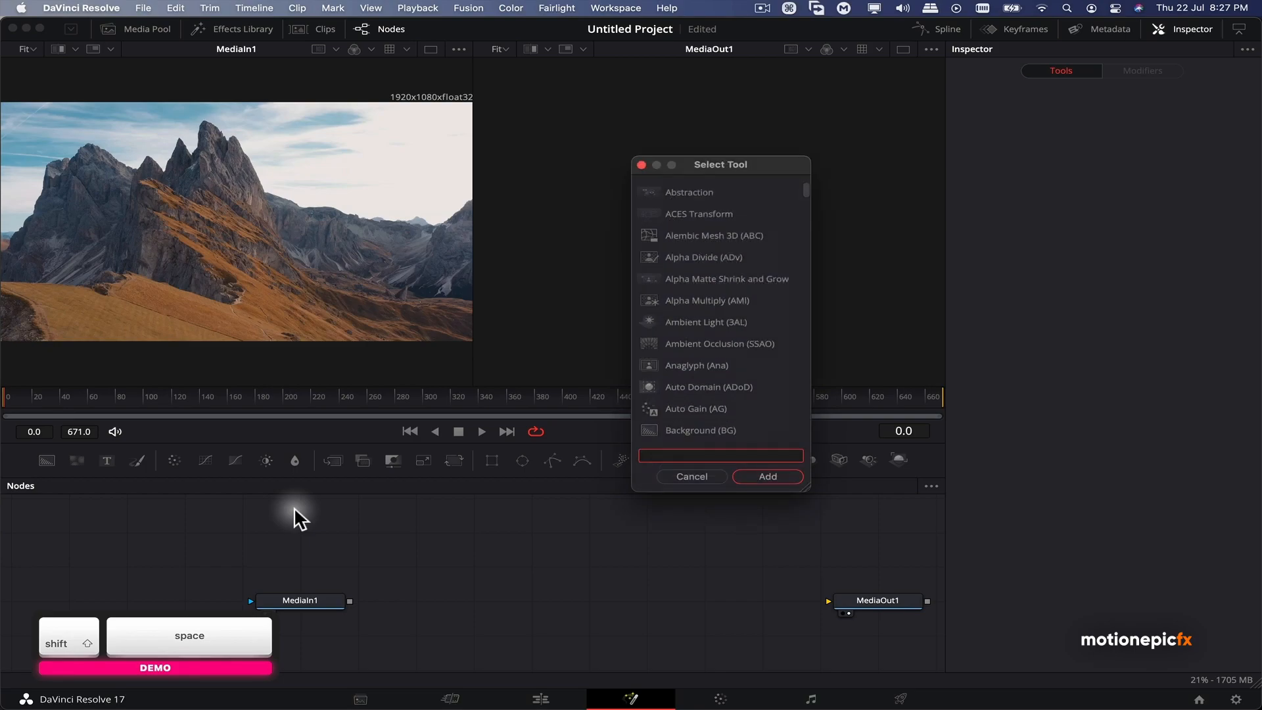
{"action": "type", "text": "sst"}
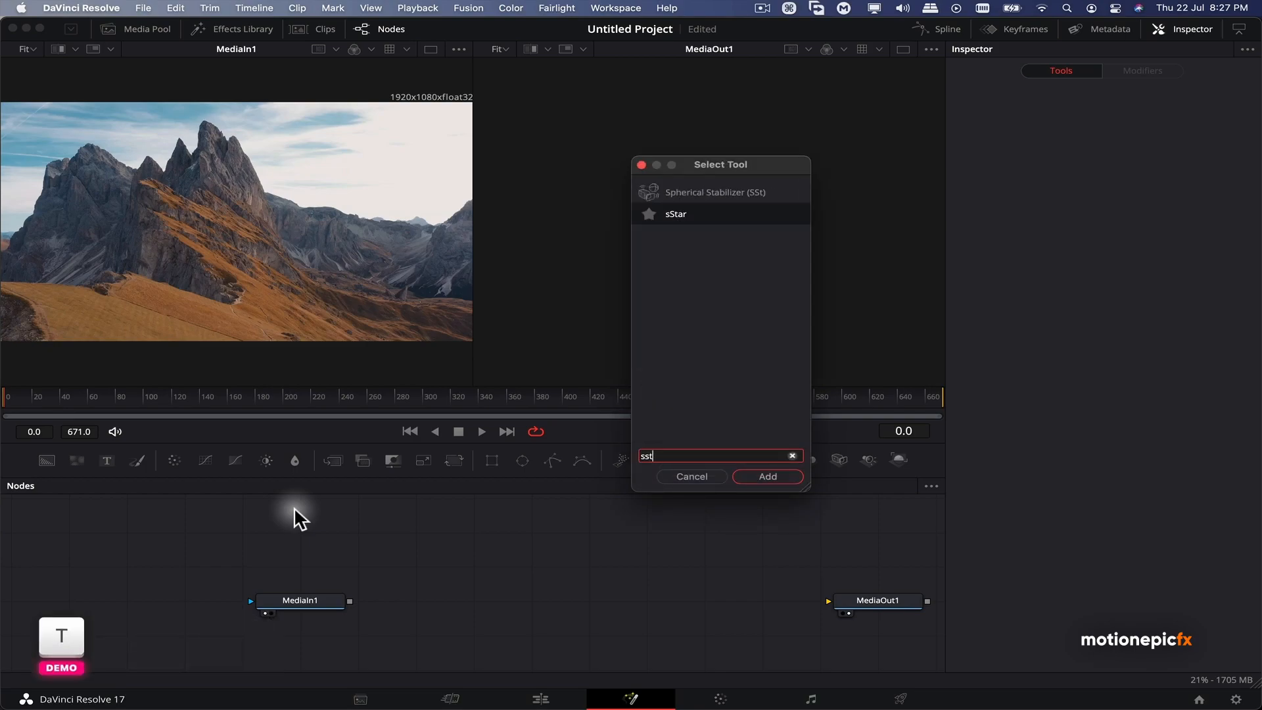
{"action": "left_click", "coordinate": [765, 476]}
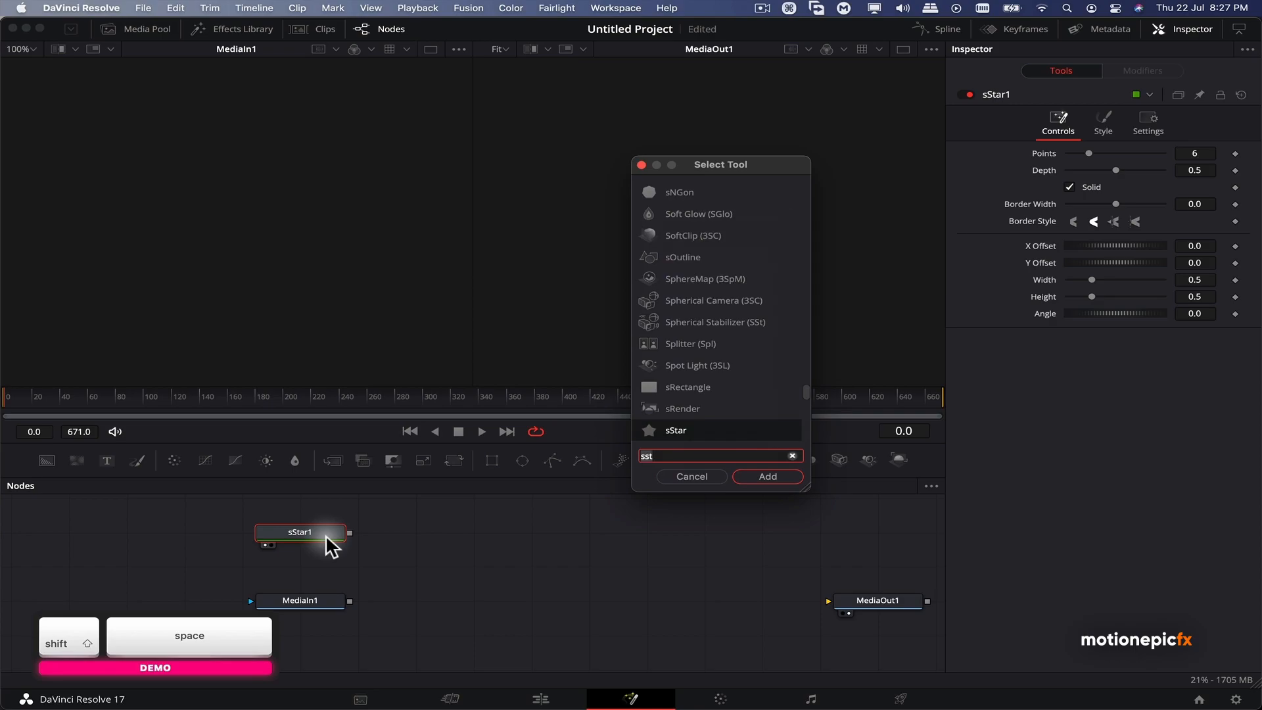
{"action": "mouse_move", "coordinate": [687, 414]}
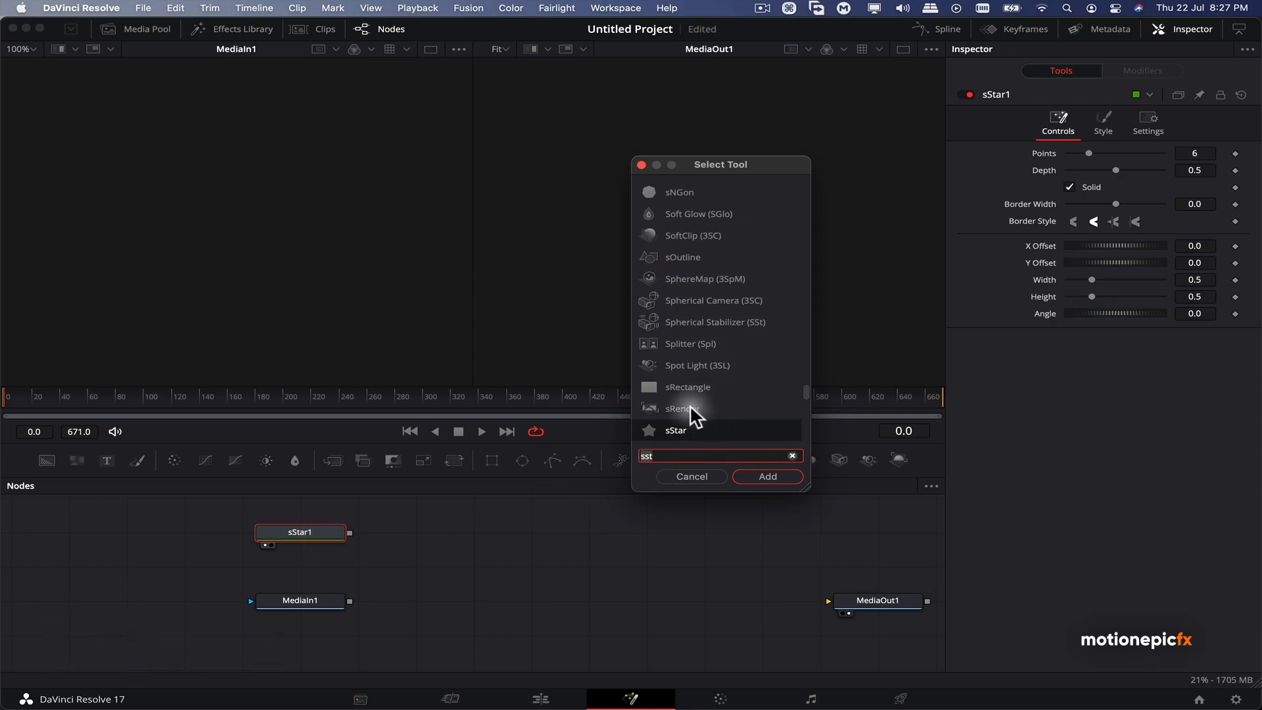
{"action": "left_click", "coordinate": [765, 476]}
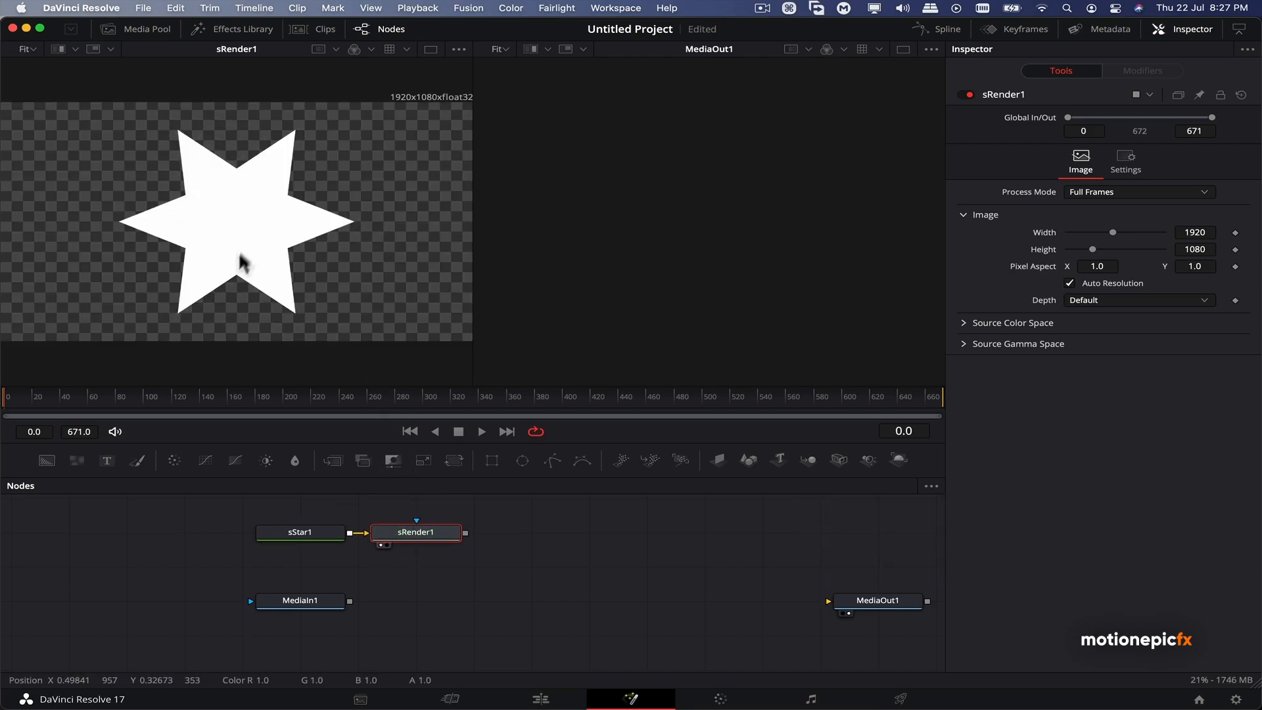
Make sStar1 a 3-point triangle at angle -90 with linked width and height 0.299
{"action": "left_click", "coordinate": [300, 532]}
{"action": "type", "text": "3"}
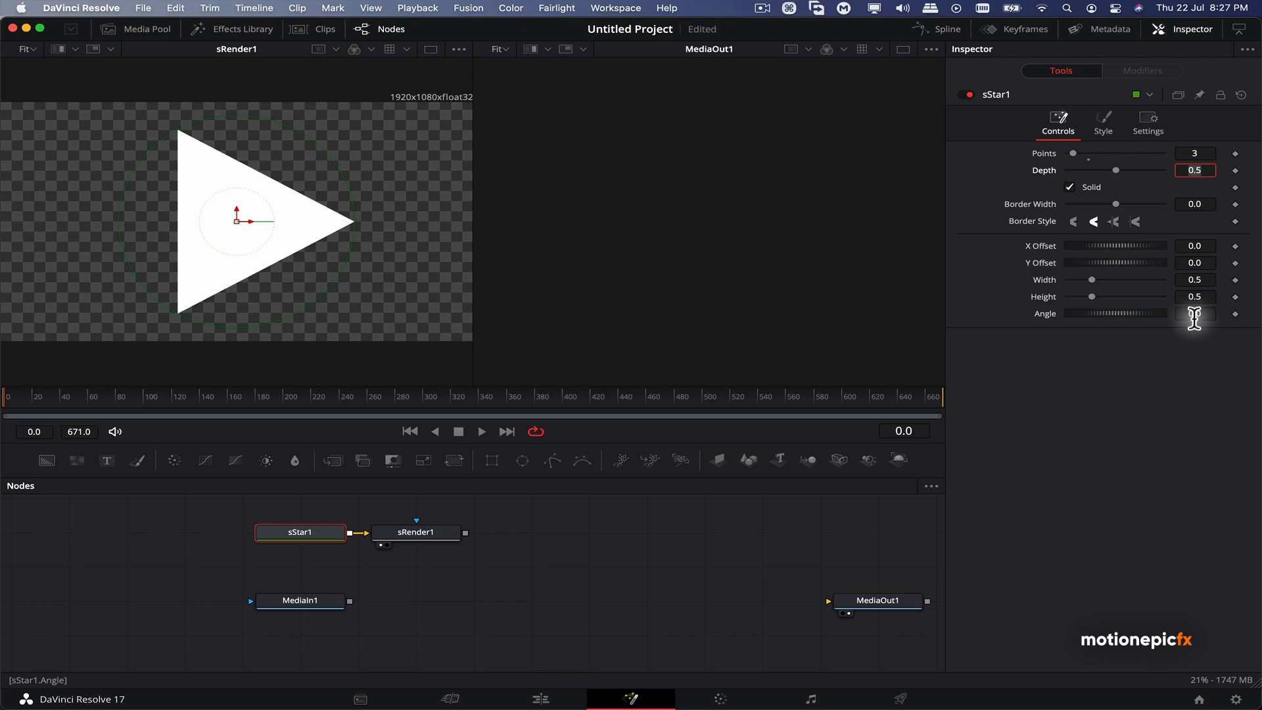
{"action": "left_click", "coordinate": [1195, 313]}
{"action": "type", "text": "-90"}
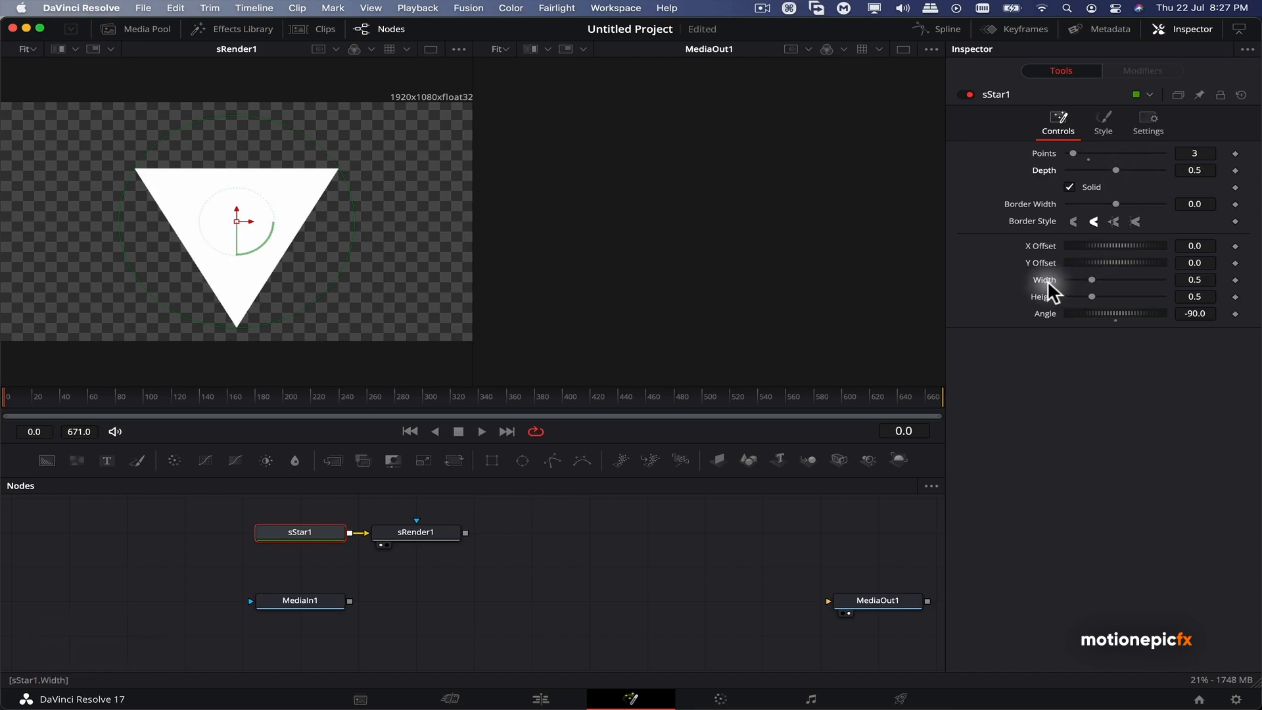
{"action": "right_click", "coordinate": [1045, 278]}
{"action": "type", "text": "Height"}
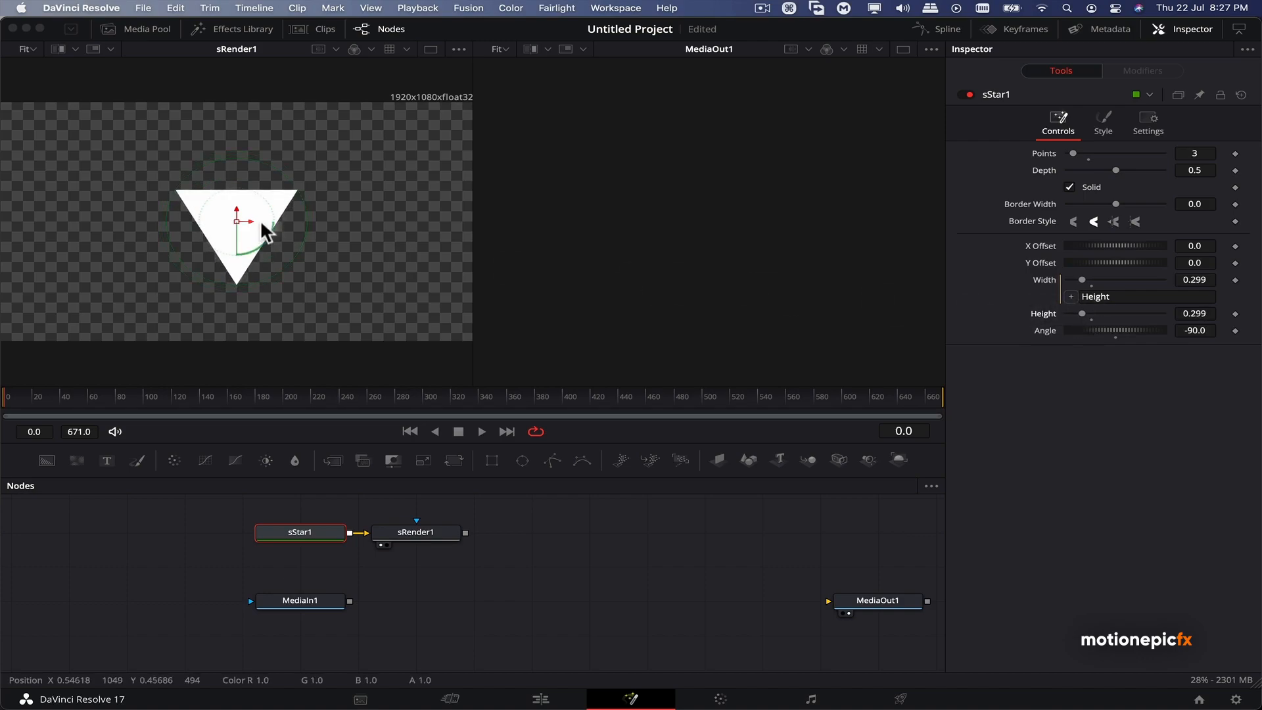
Wire sRender1's output into MediaIn1's mask input so the triangle masks the footage
{"action": "right_click", "coordinate": [265, 234]}
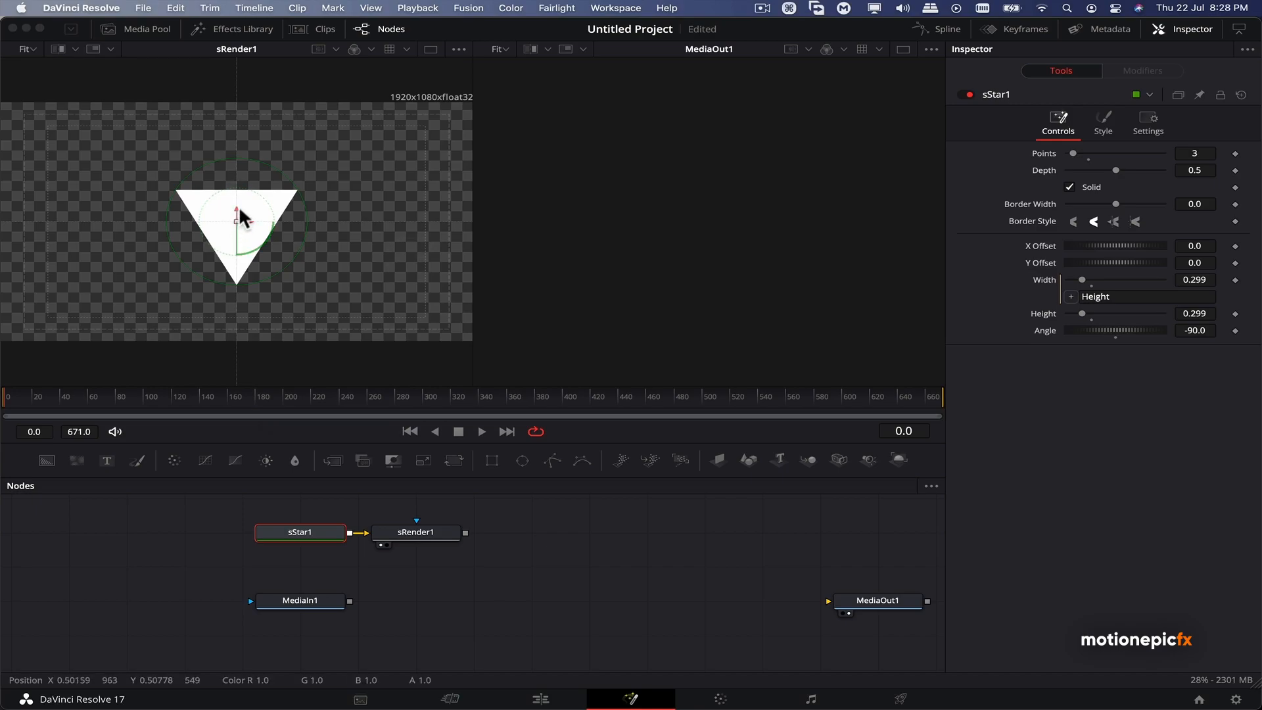
{"action": "mouse_move", "coordinate": [470, 539]}
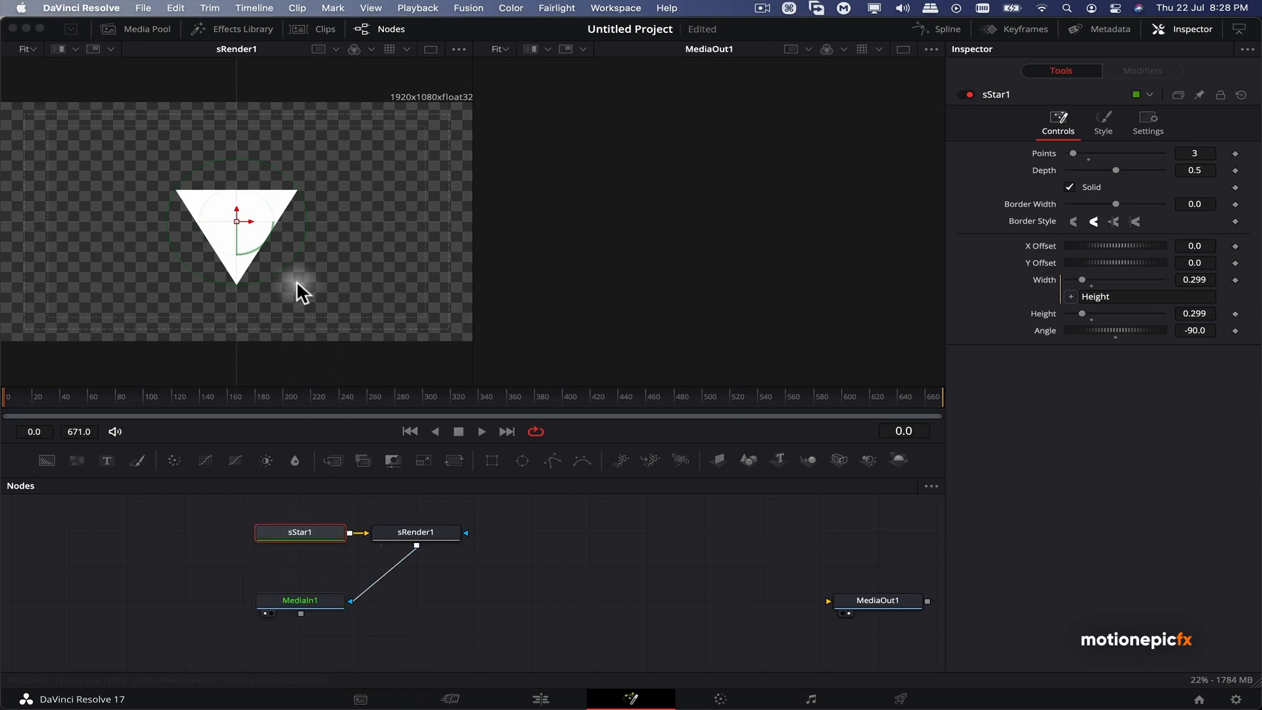
{"action": "left_click", "coordinate": [300, 600]}
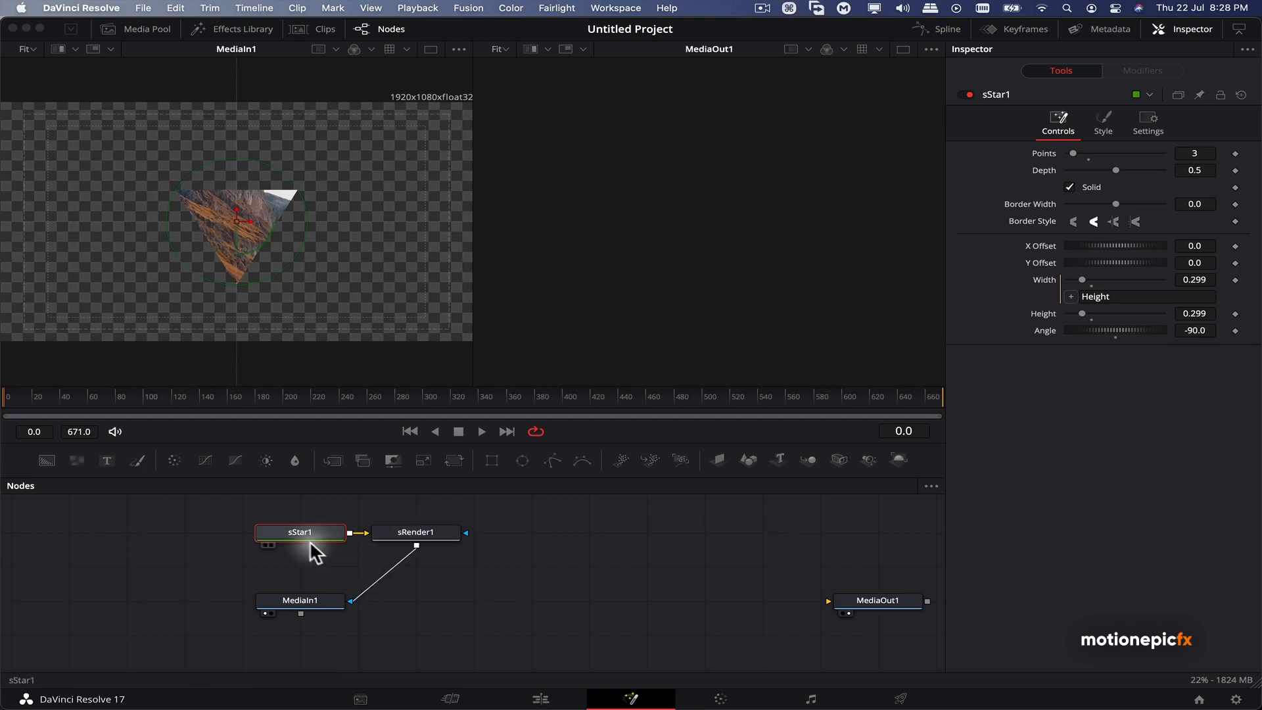
{"action": "mouse_move", "coordinate": [299, 532]}
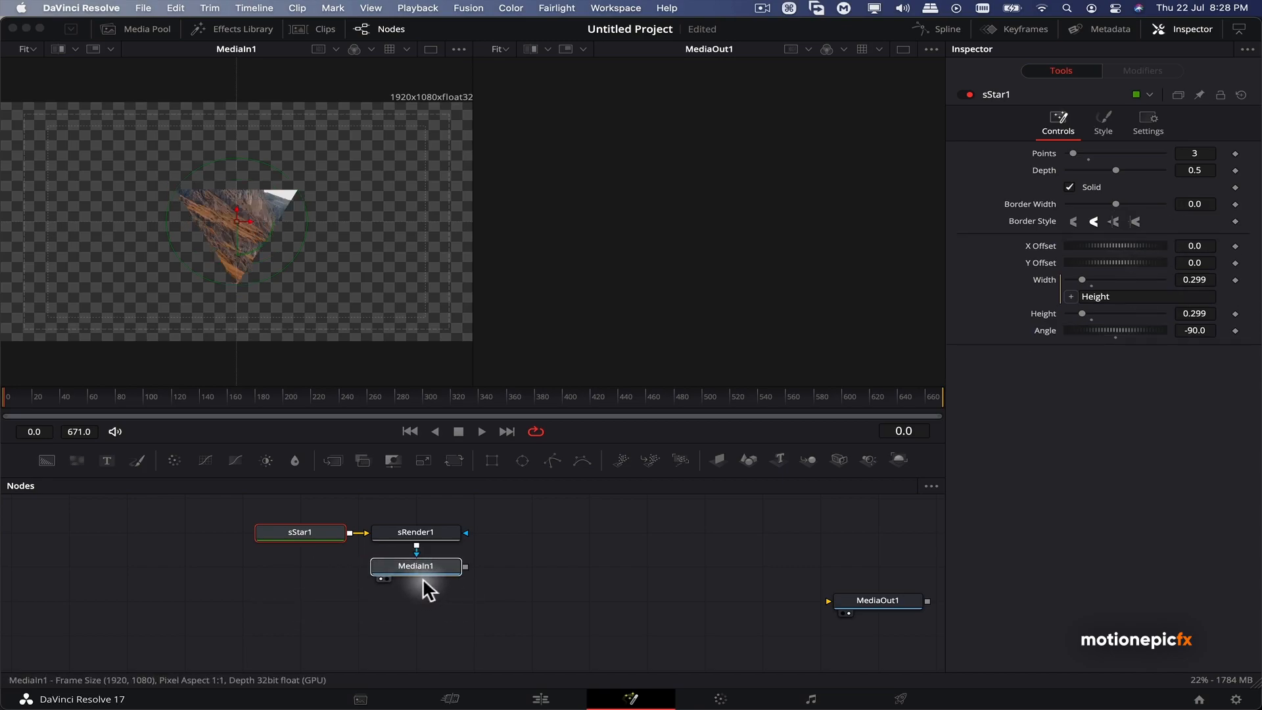
Duplicate the MediaIn footage node to create a second copy of the mountain clip
{"action": "left_click", "coordinate": [415, 565]}
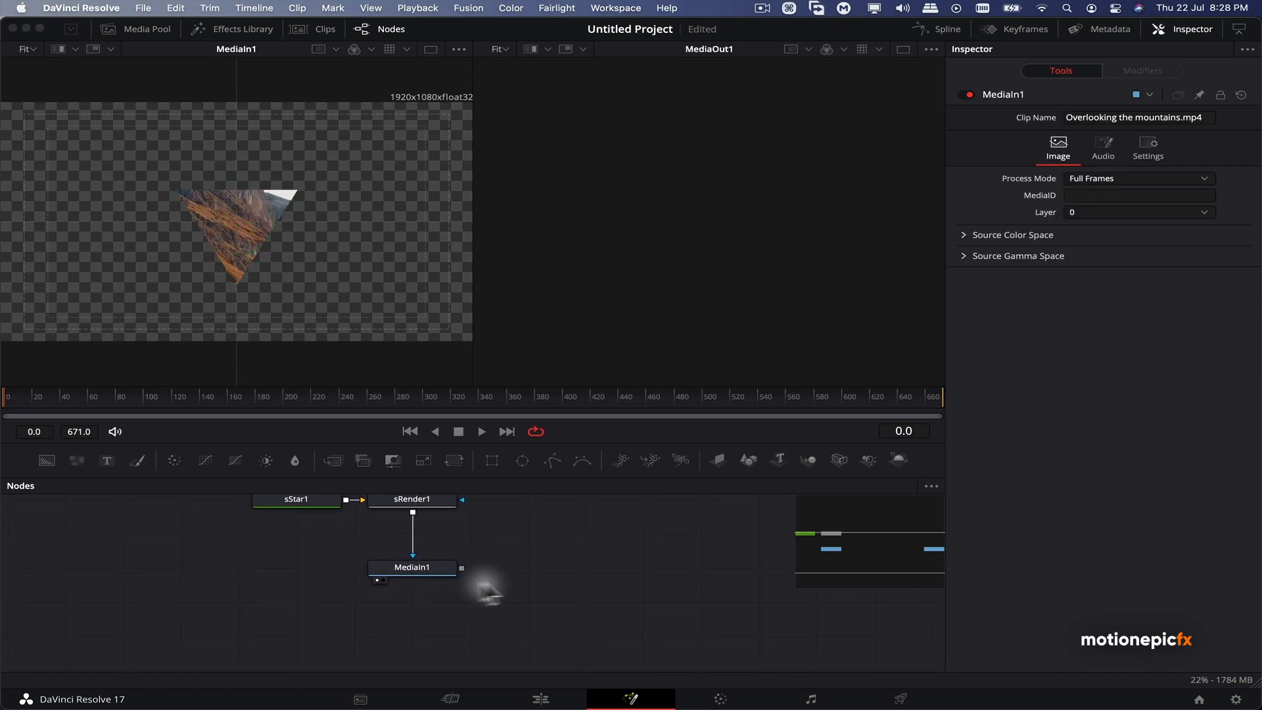
{"action": "left_click", "coordinate": [411, 568]}
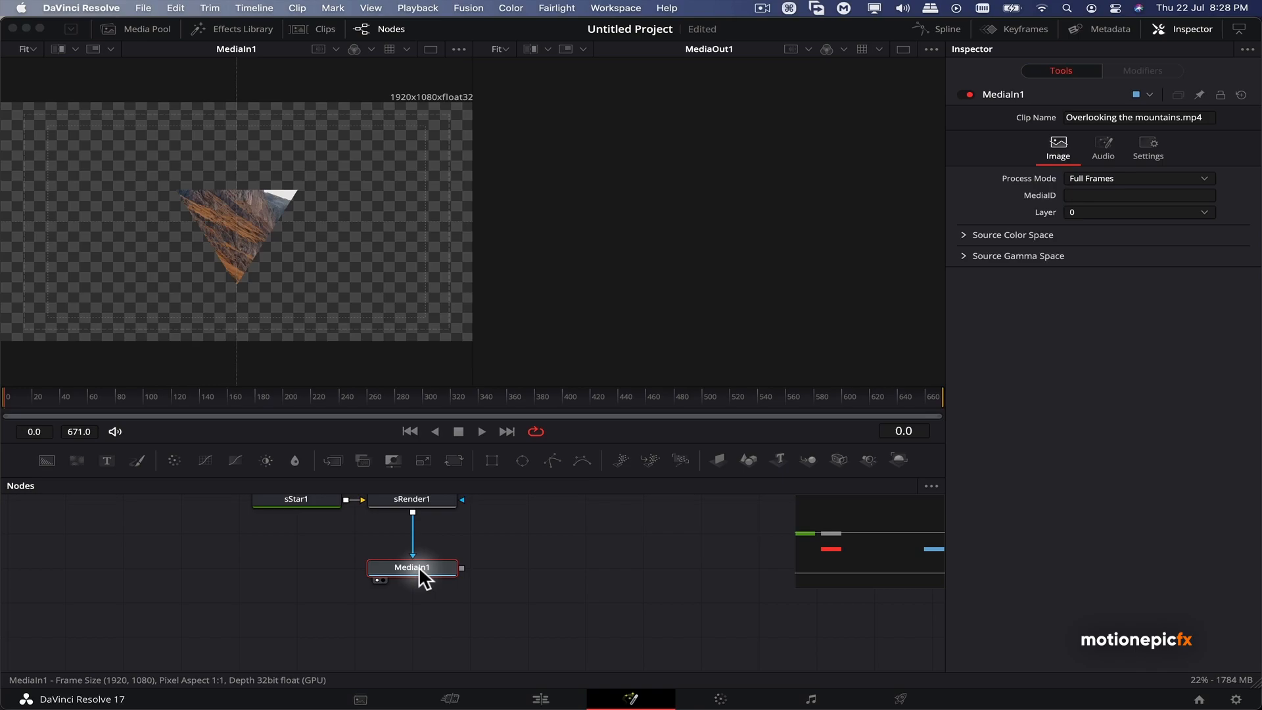
{"action": "key", "text": "cmd+v"}
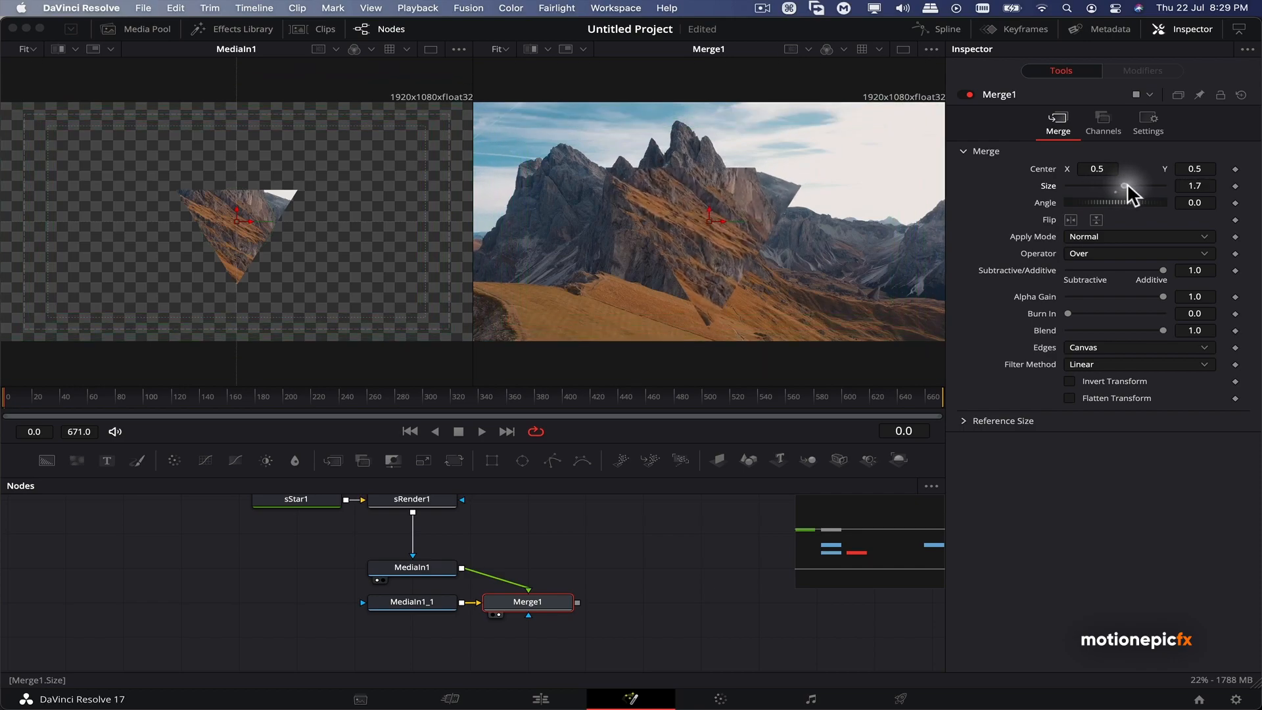
{"action": "mouse_move", "coordinate": [702, 326]}
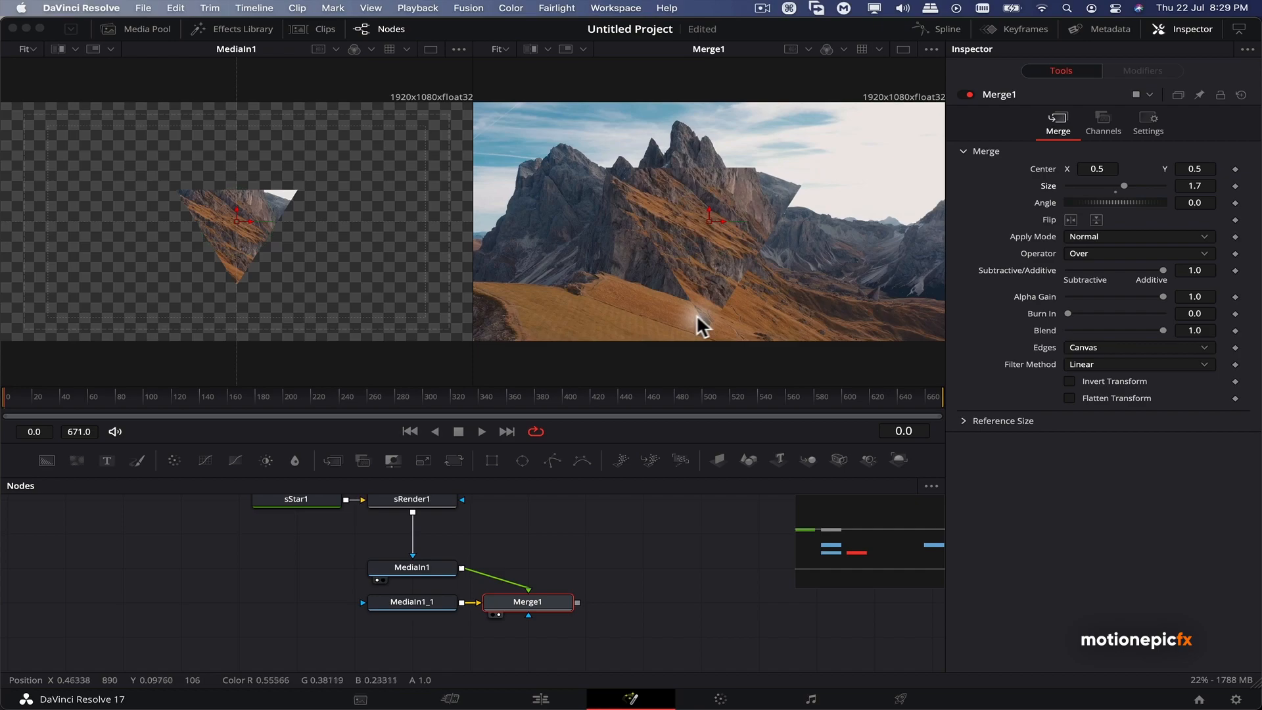
{"action": "mouse_move", "coordinate": [825, 229]}
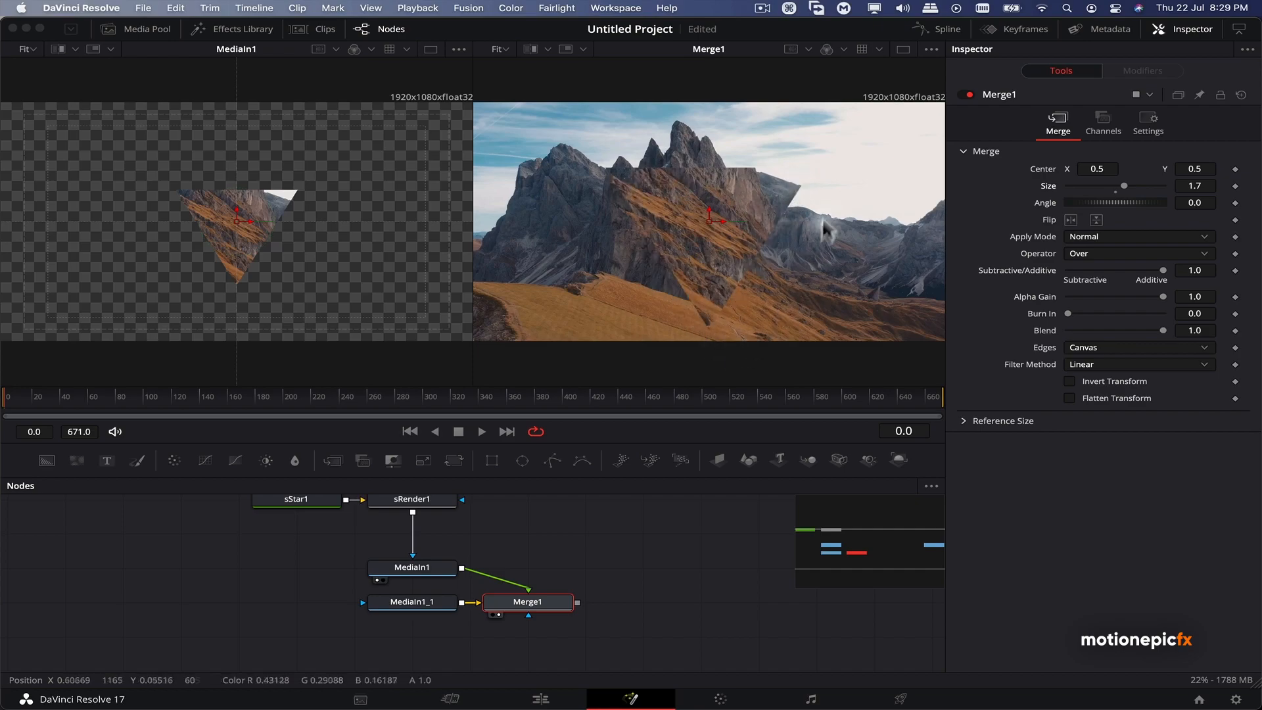
{"action": "mouse_move", "coordinate": [572, 189]}
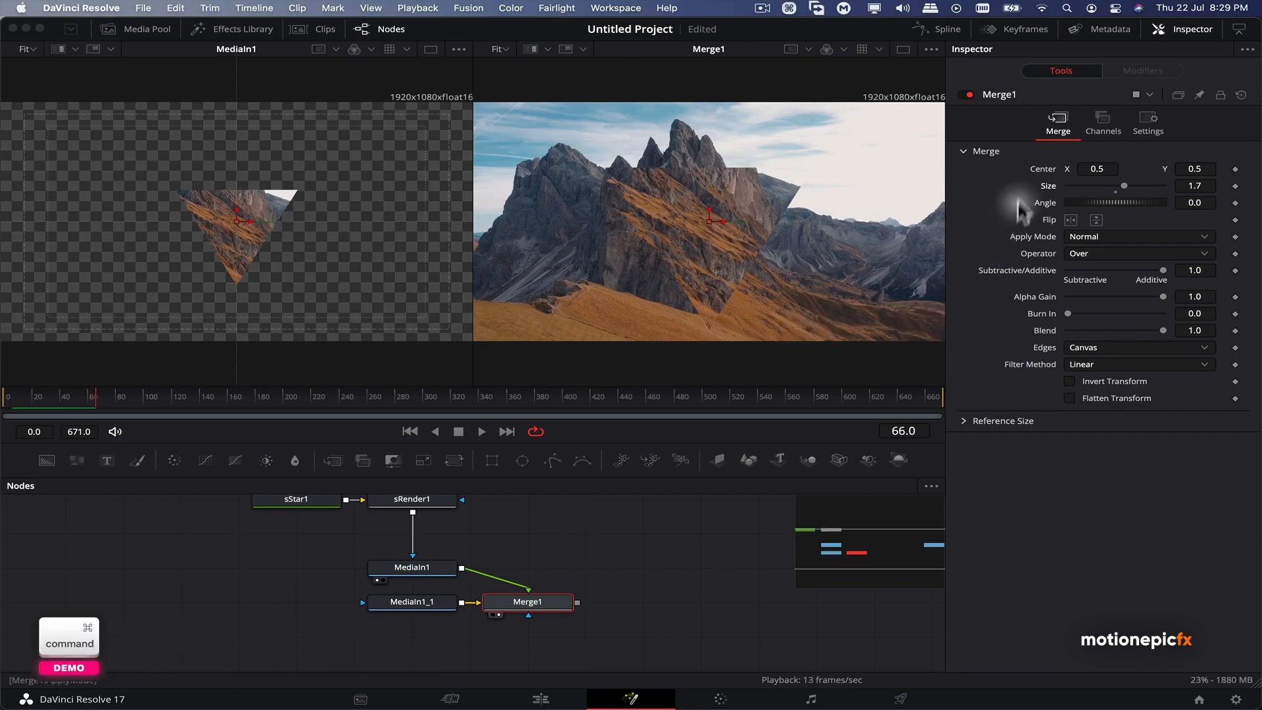
Flip the shard vertically in Merge1 with Size 1.0 and Center Y 0.474
{"action": "left_click", "coordinate": [1095, 220]}
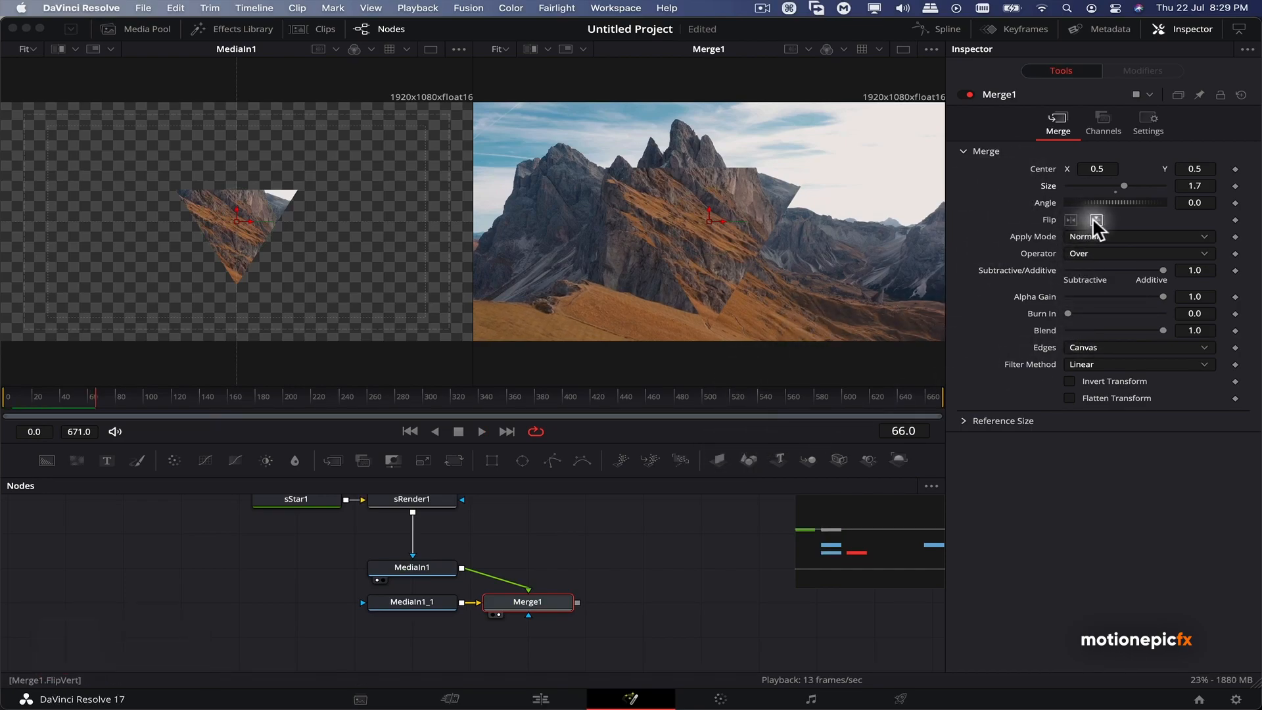
{"action": "left_click", "coordinate": [1094, 219]}
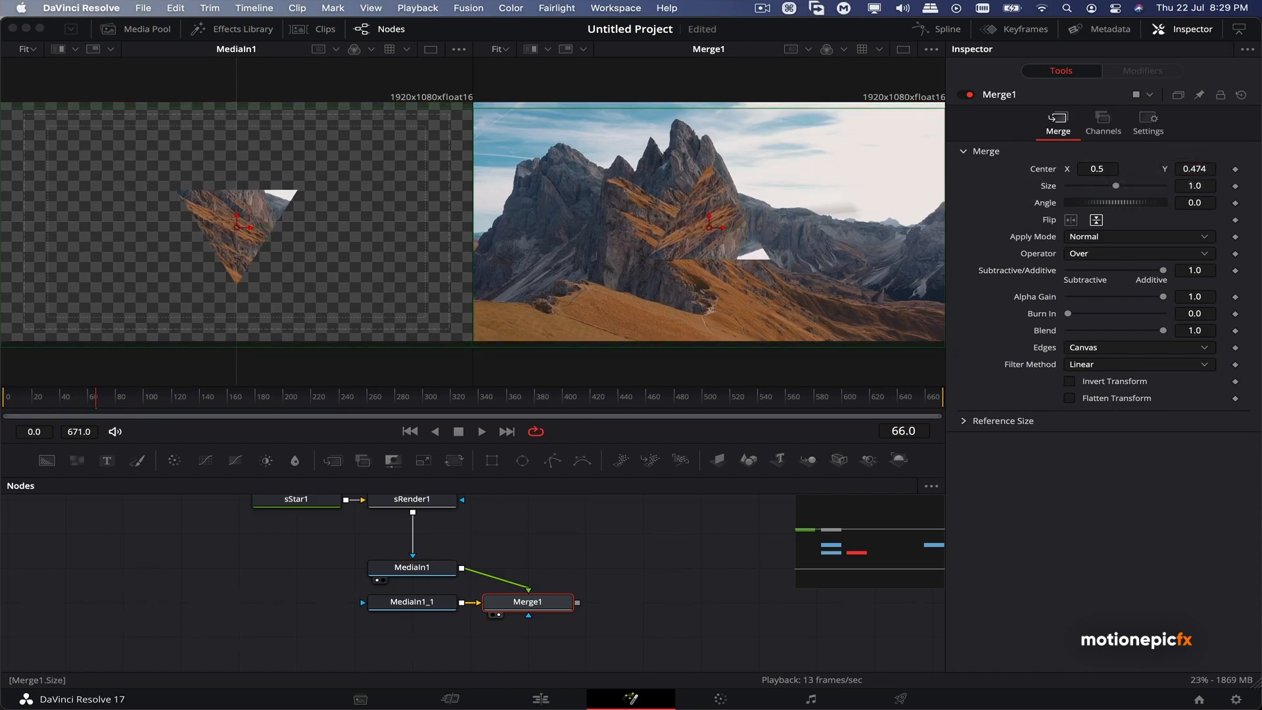
{"action": "right_click", "coordinate": [683, 242]}
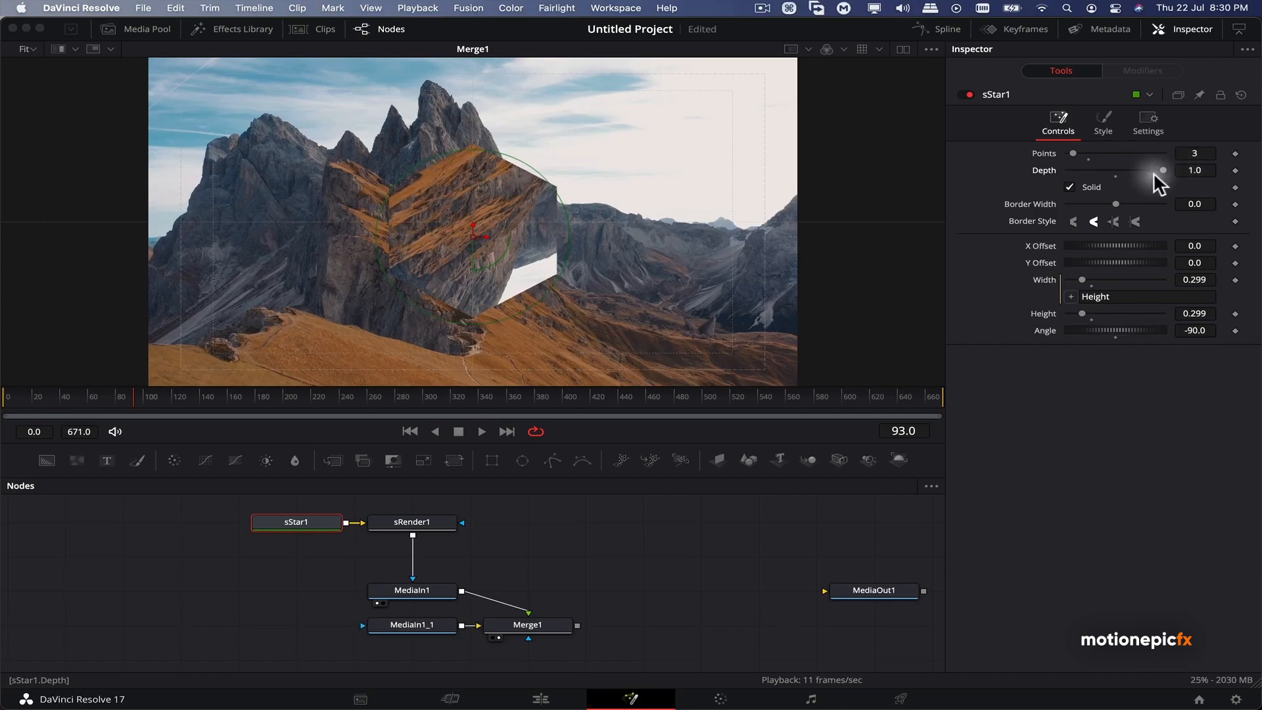
{"action": "mouse_move", "coordinate": [435, 189]}
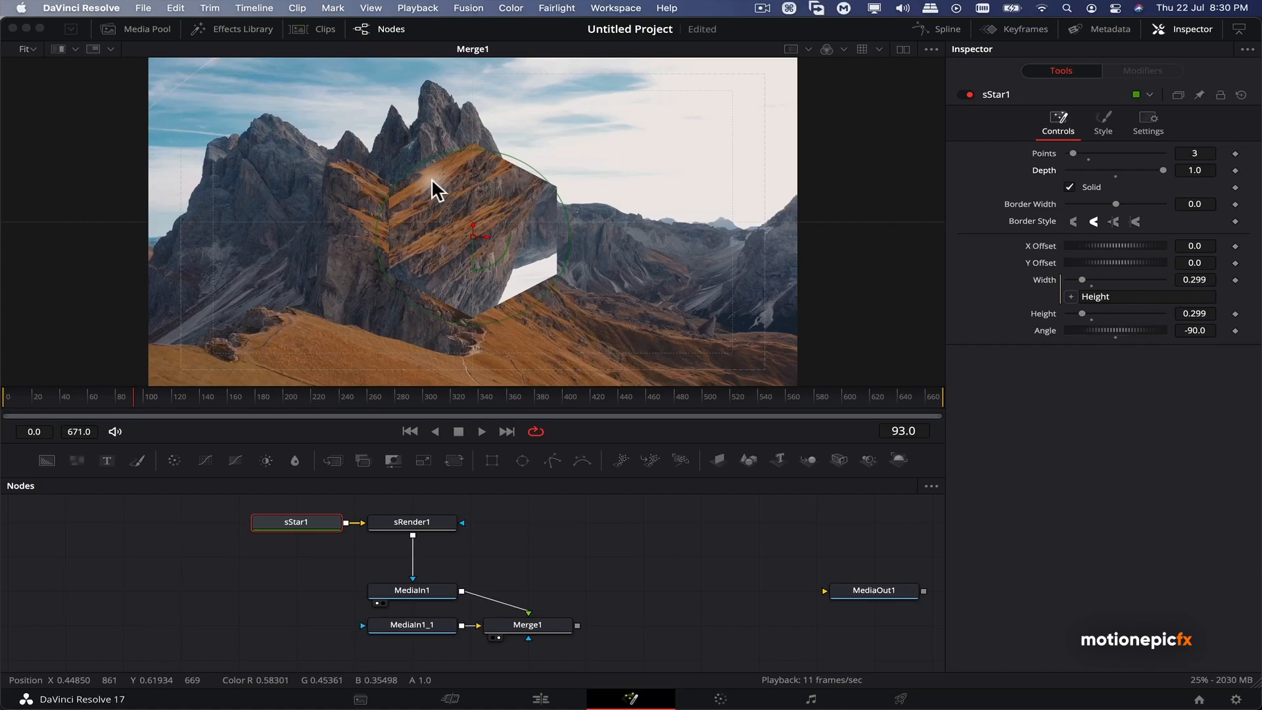
Select Merge1 to bring its settings into the Inspector
{"action": "left_click", "coordinate": [527, 624]}
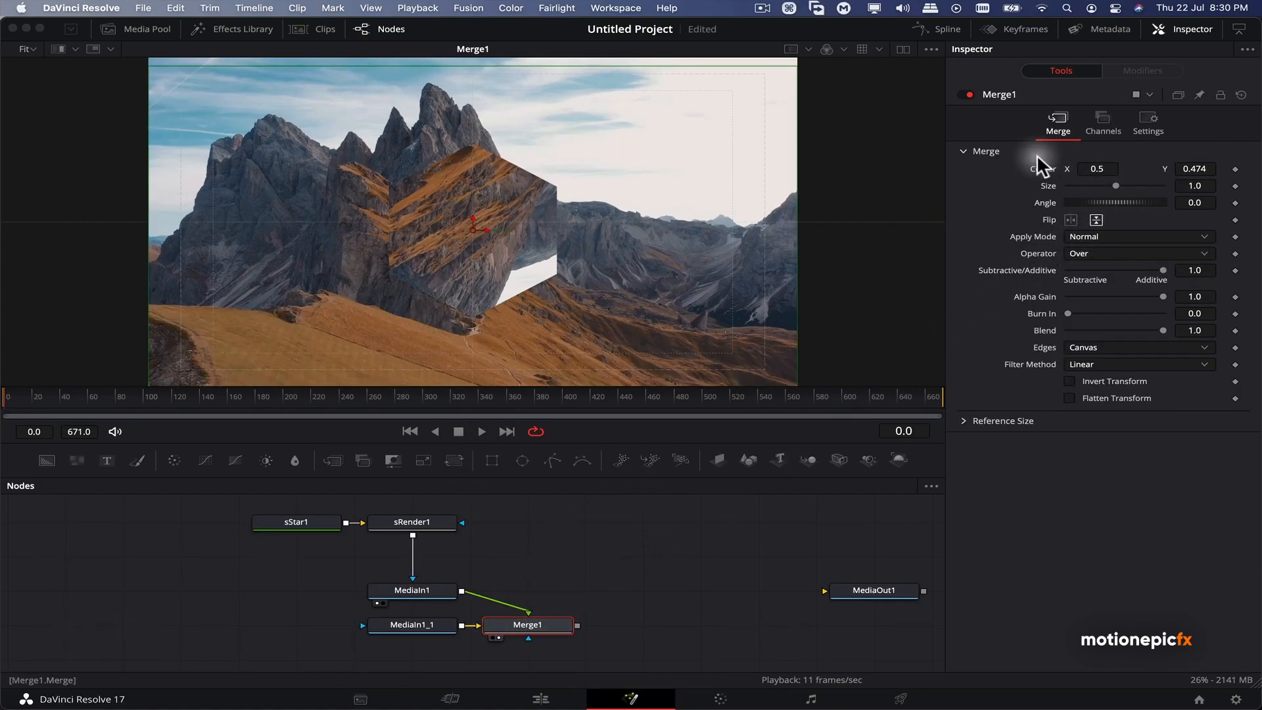
{"action": "mouse_move", "coordinate": [1242, 94]}
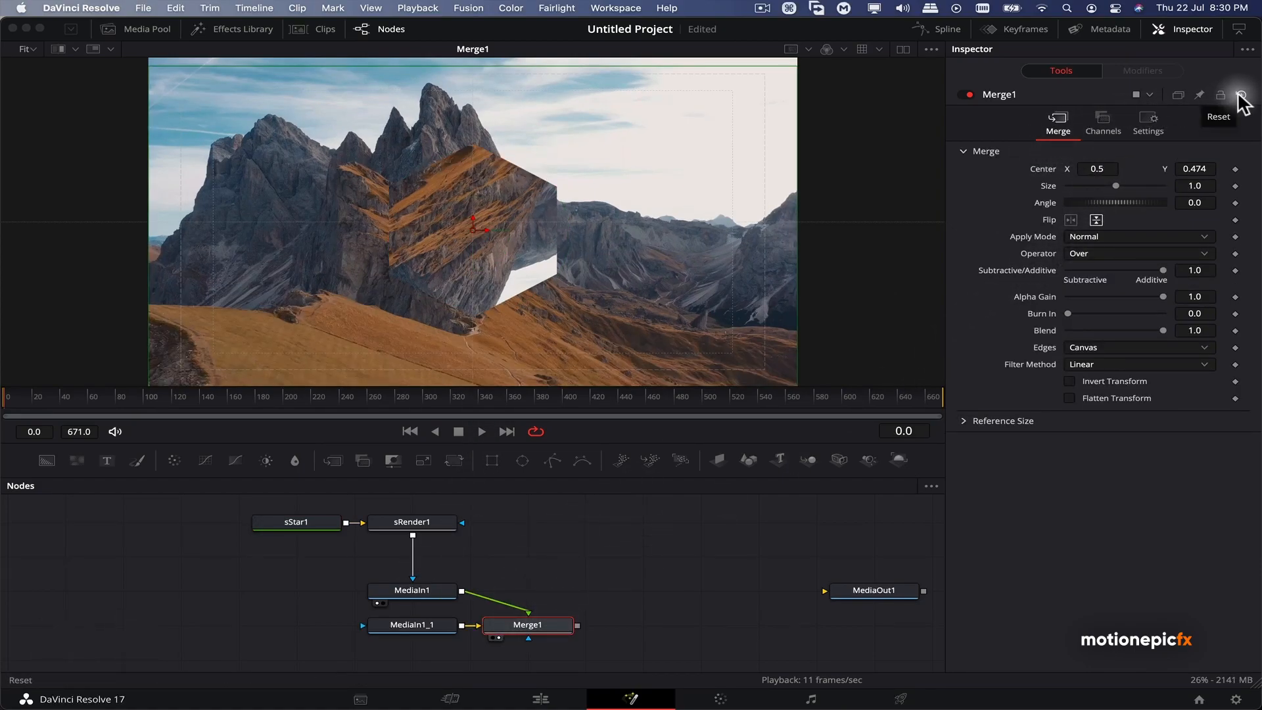
Reset Merge1 and keyframe Size from 1.0 at frame 0 to 1.25 at frame 100
{"action": "left_click", "coordinate": [1242, 95]}
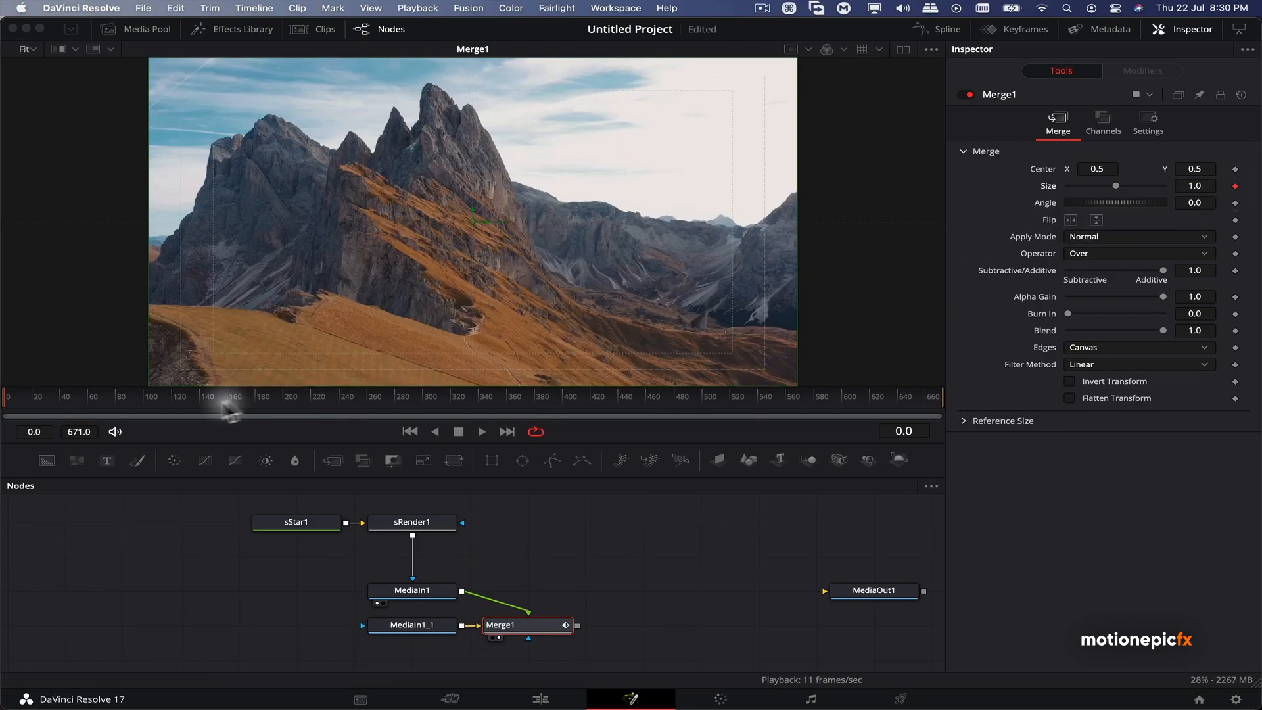
{"action": "left_click", "coordinate": [149, 396]}
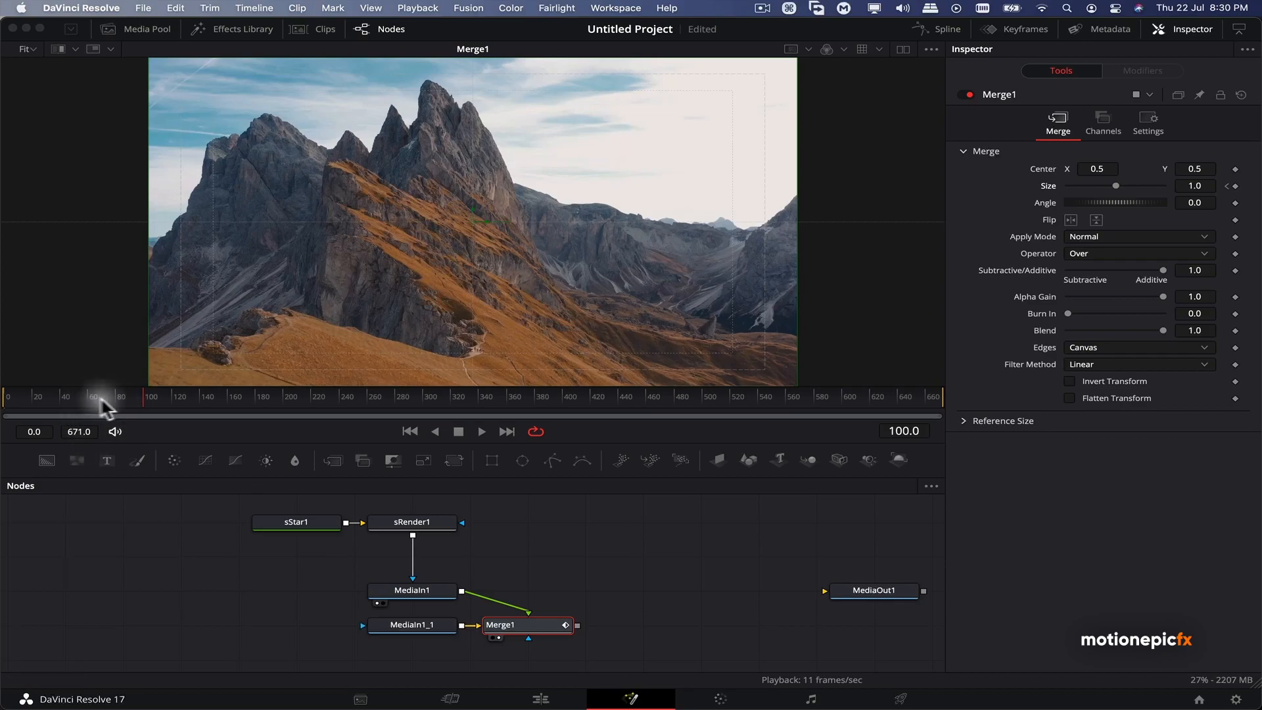
{"action": "mouse_move", "coordinate": [149, 407]}
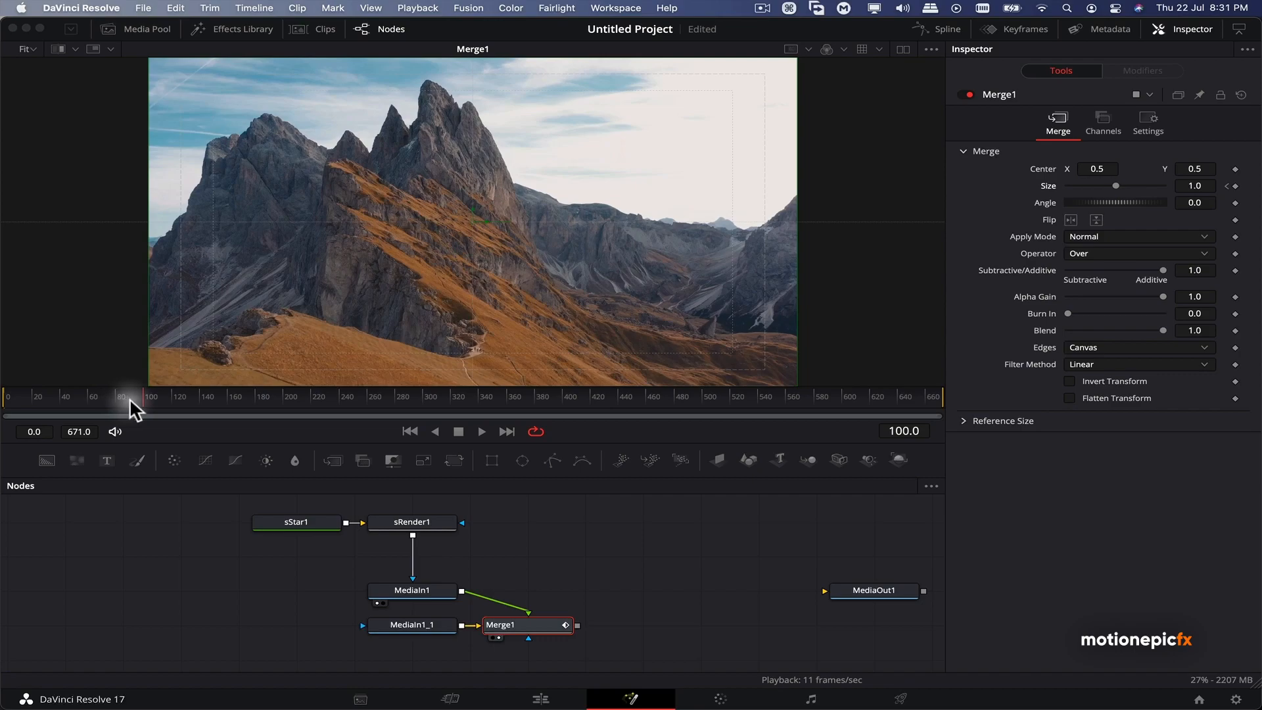
{"action": "mouse_move", "coordinate": [148, 405]}
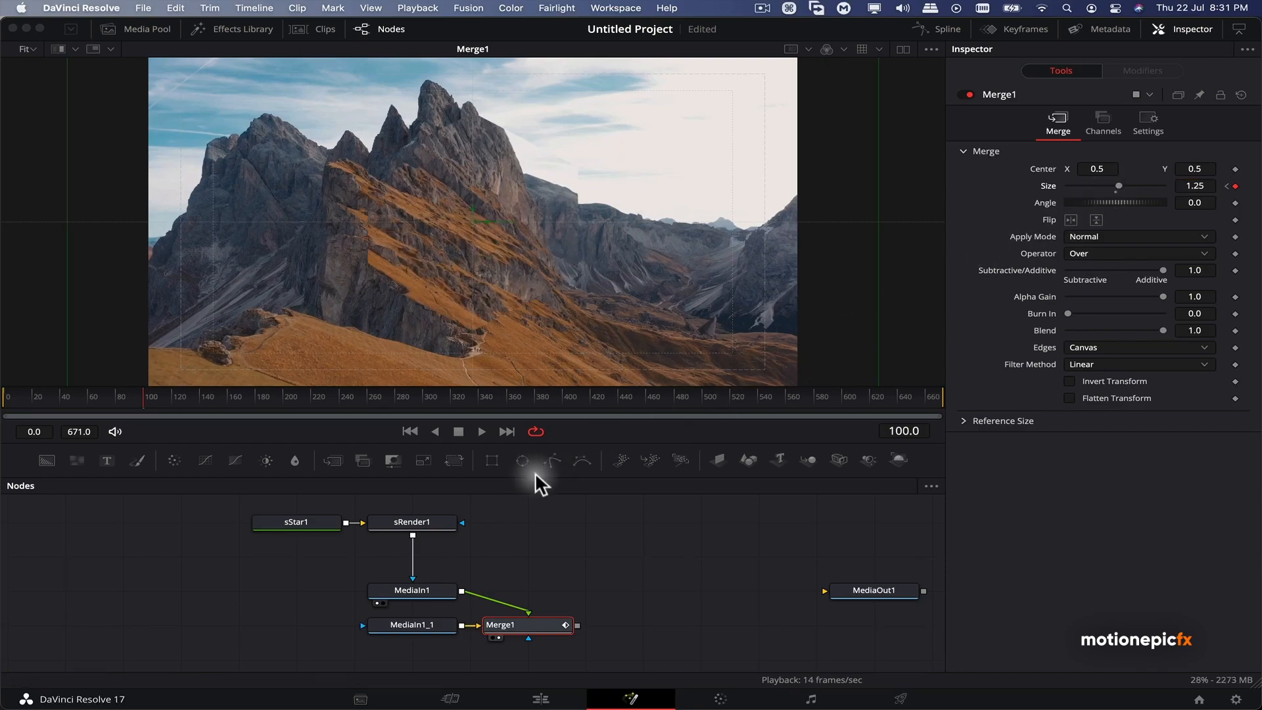
{"action": "mouse_move", "coordinate": [538, 597]}
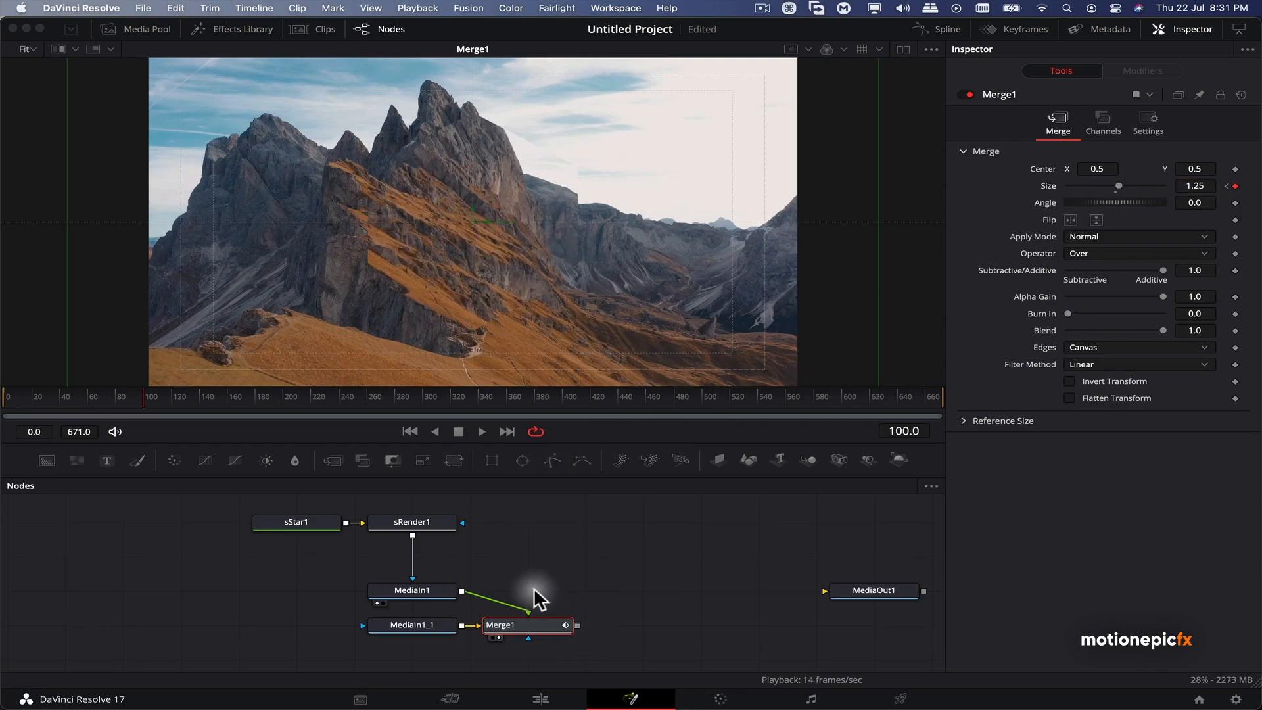
{"action": "left_click", "coordinate": [411, 590]}
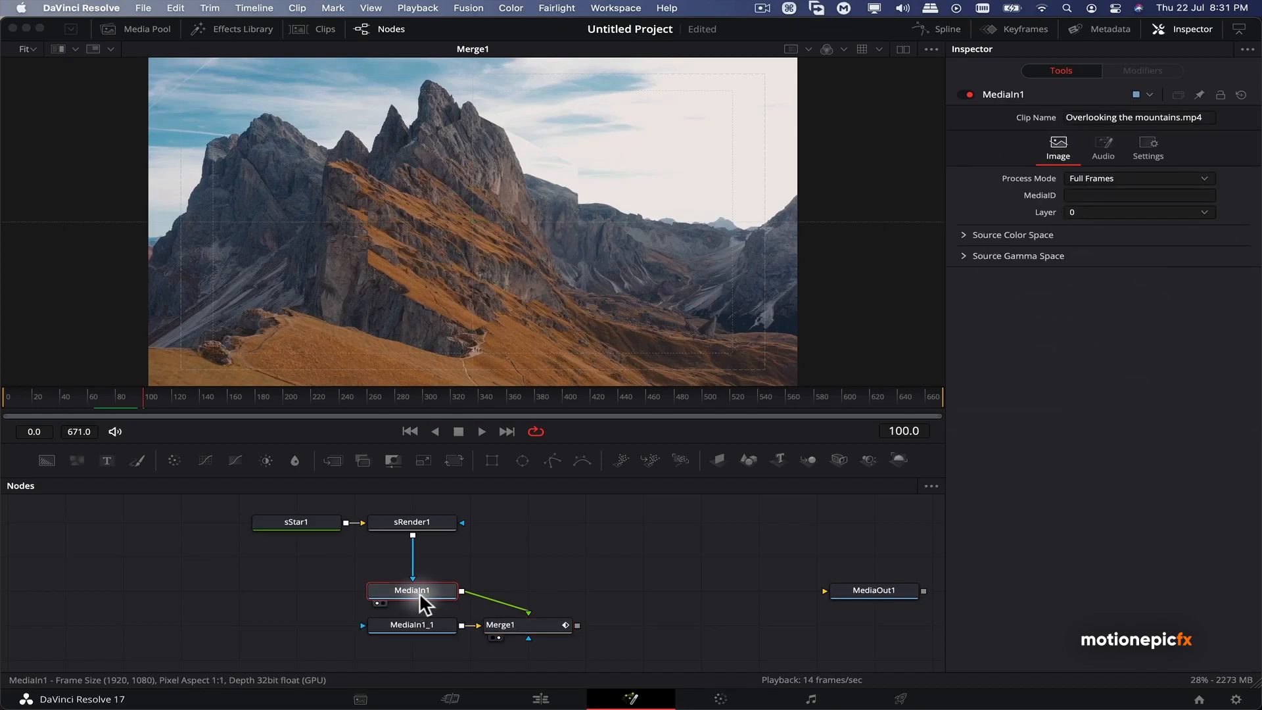
{"action": "mouse_move", "coordinate": [411, 590]}
{"action": "type", "text": "drop"}
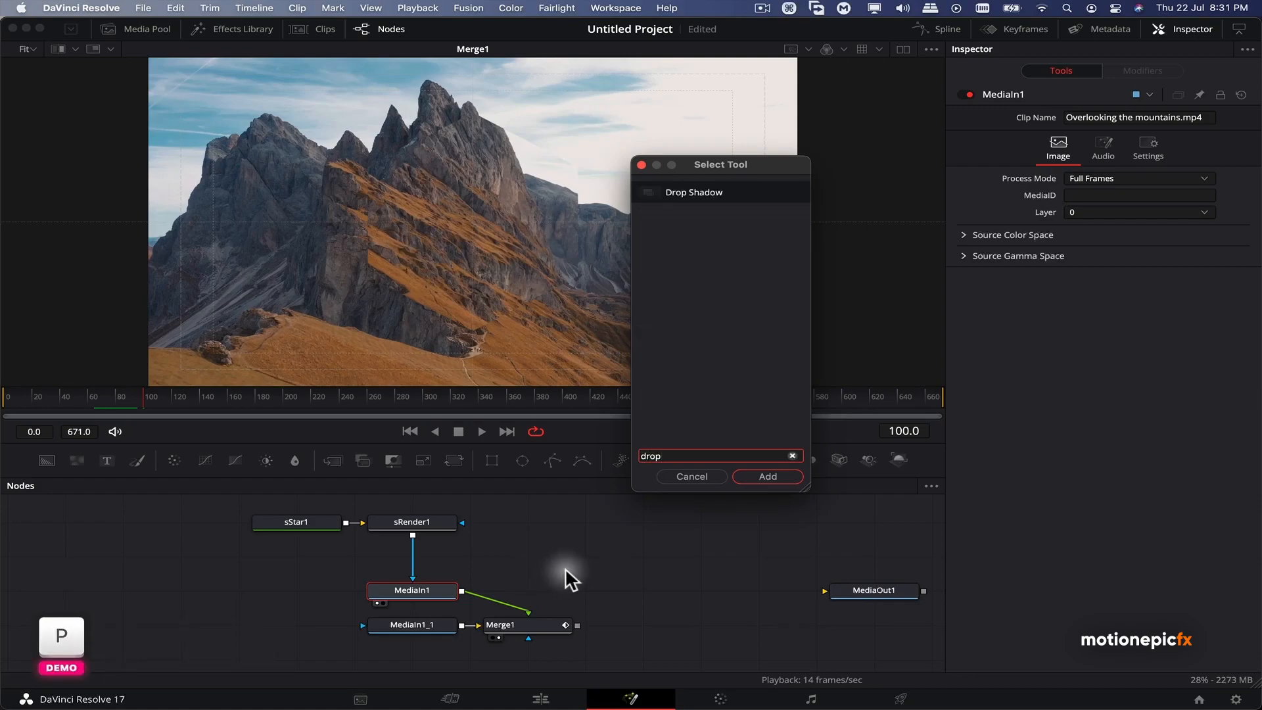
Insert a Drop Shadow node between MediaIn1 and Merge1
{"action": "left_click", "coordinate": [766, 476]}
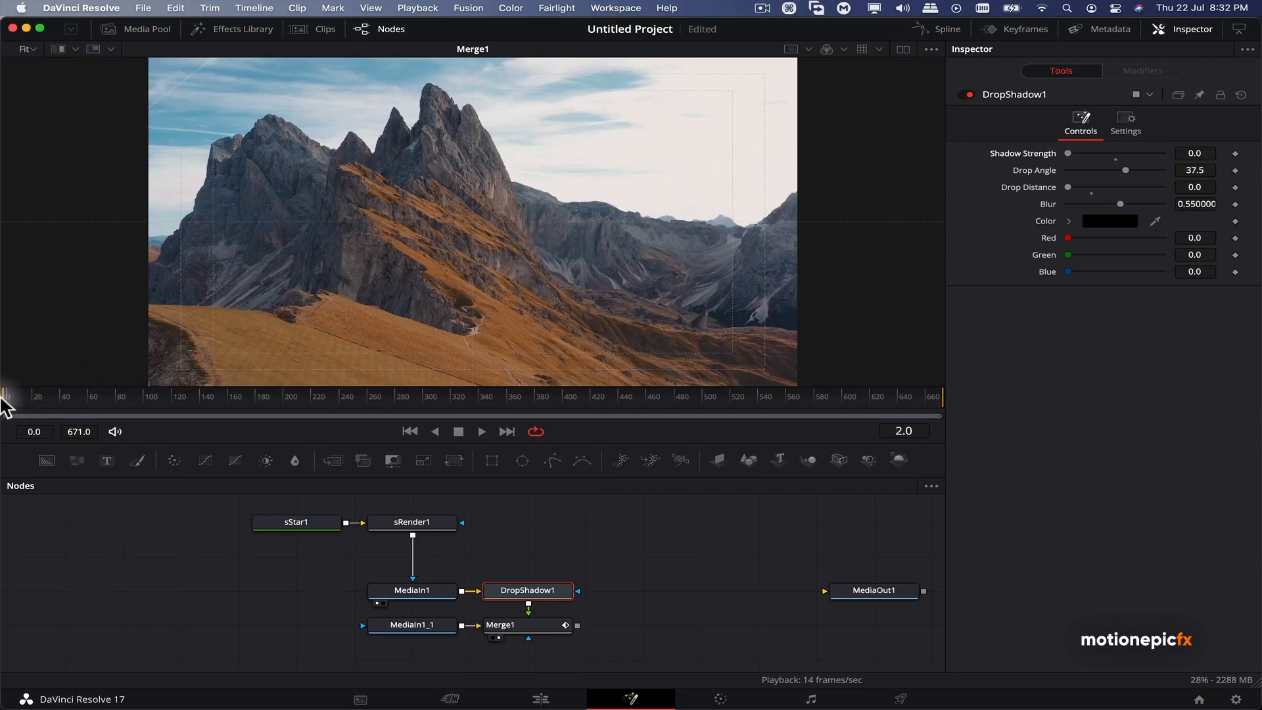
Keyframe Shadow Strength at frame 0, then set Strength and Blur to 1.0 at frame 120
{"action": "left_click", "coordinate": [1234, 152]}
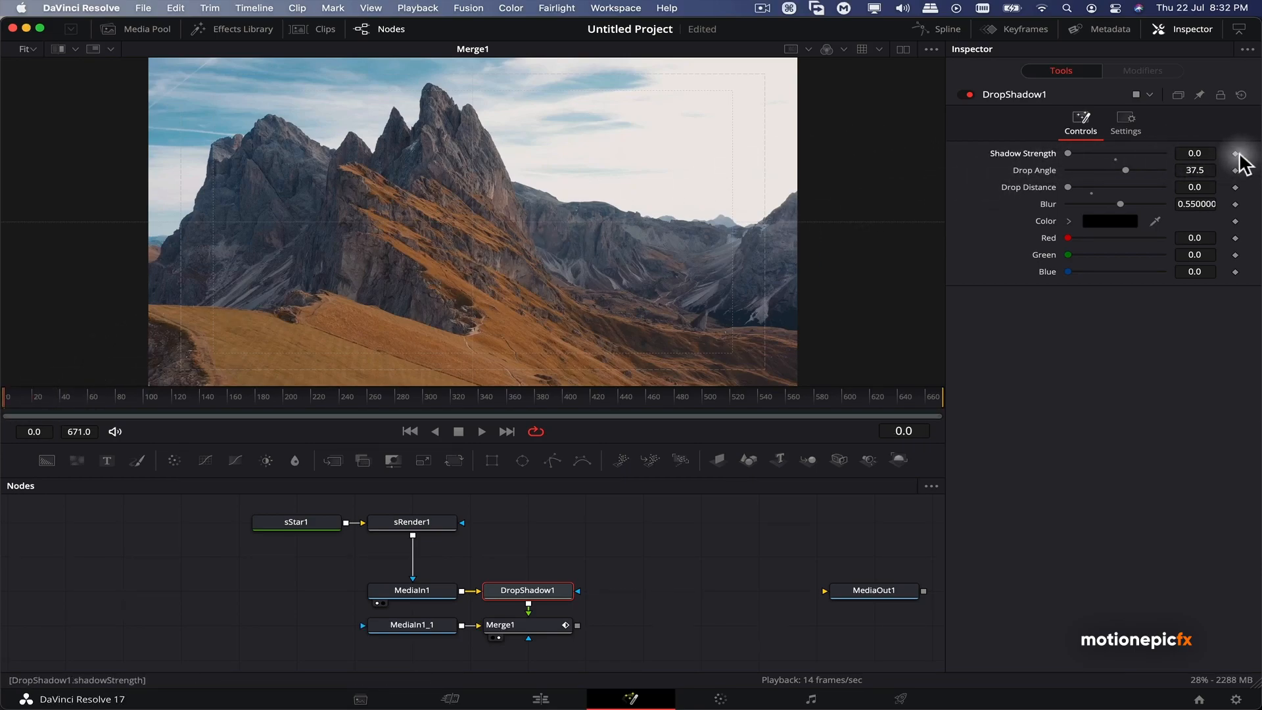
{"action": "left_click", "coordinate": [149, 394]}
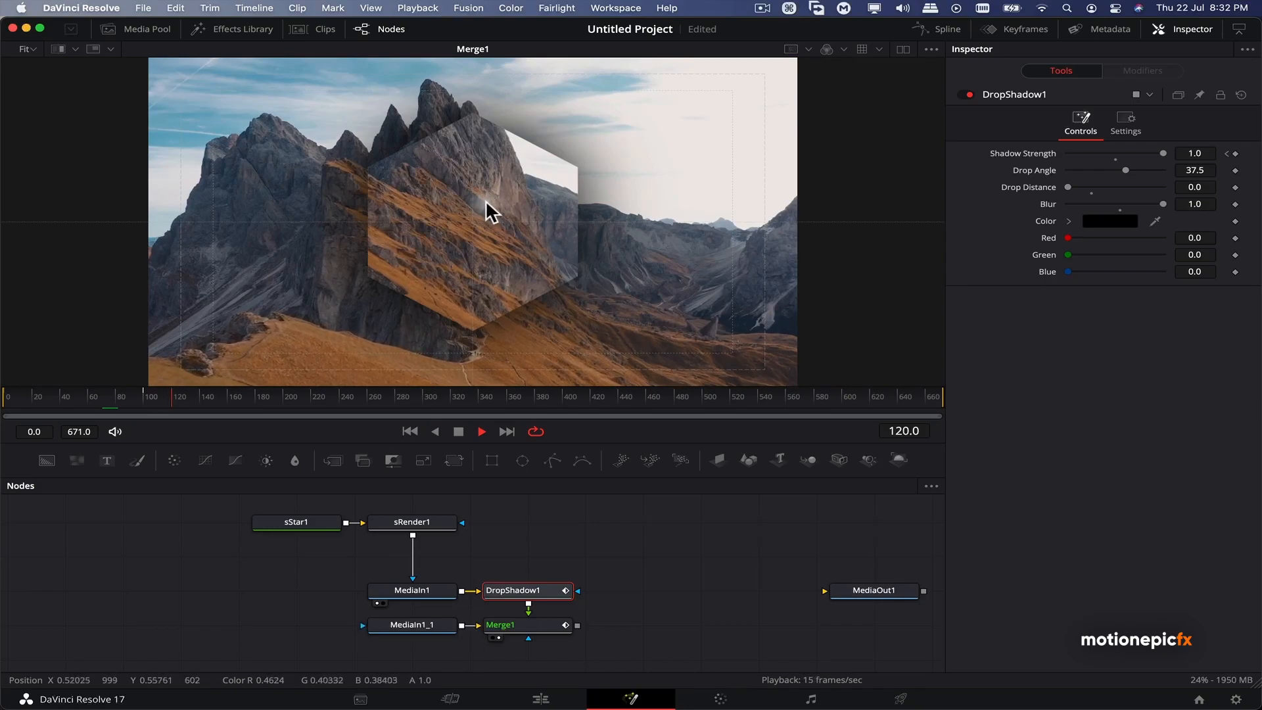
{"action": "left_click", "coordinate": [209, 396]}
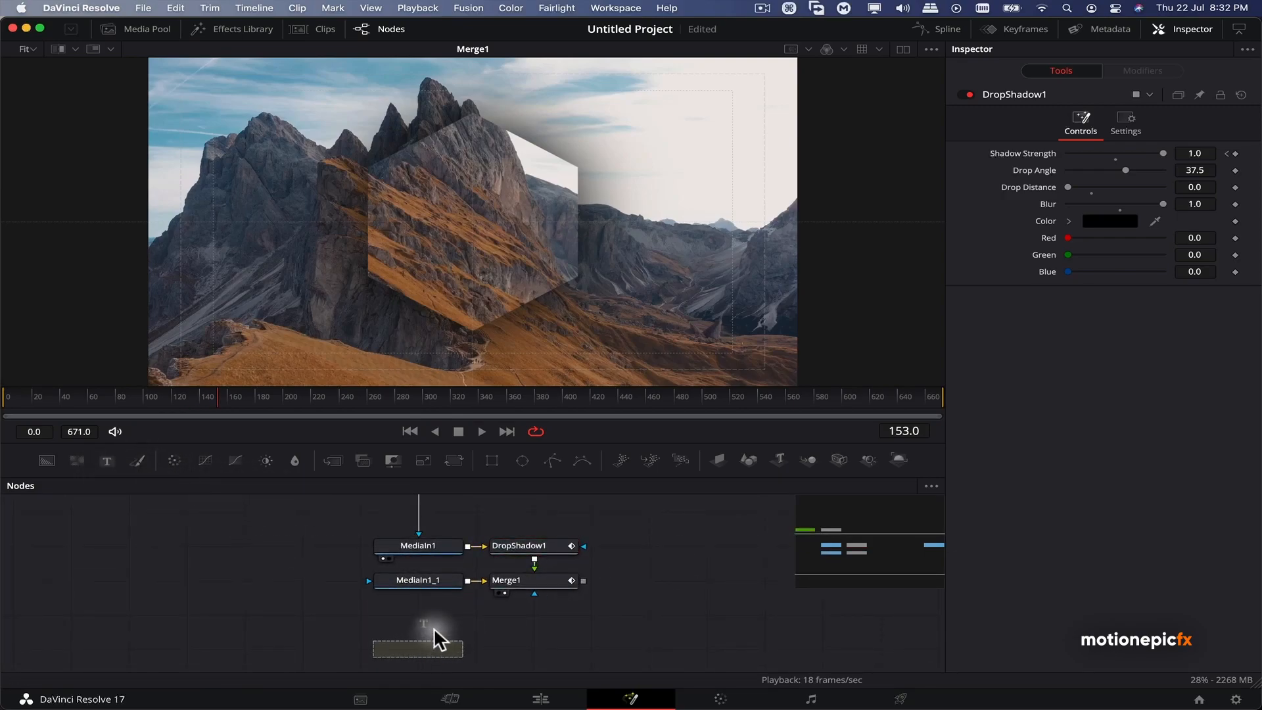
Merge a Text1 node below Merge1 and enter the title text SHARDS
{"action": "left_click", "coordinate": [416, 648]}
{"action": "type", "text": "S"}
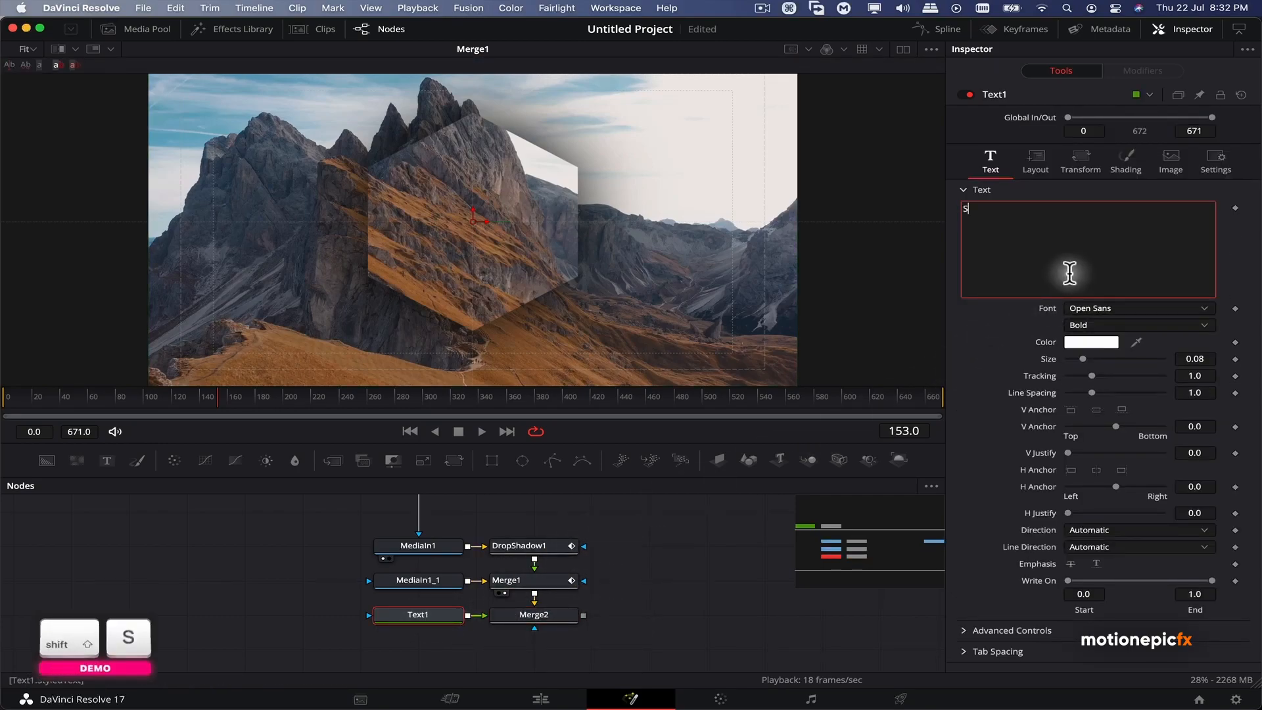
{"action": "type", "text": "HARDS"}
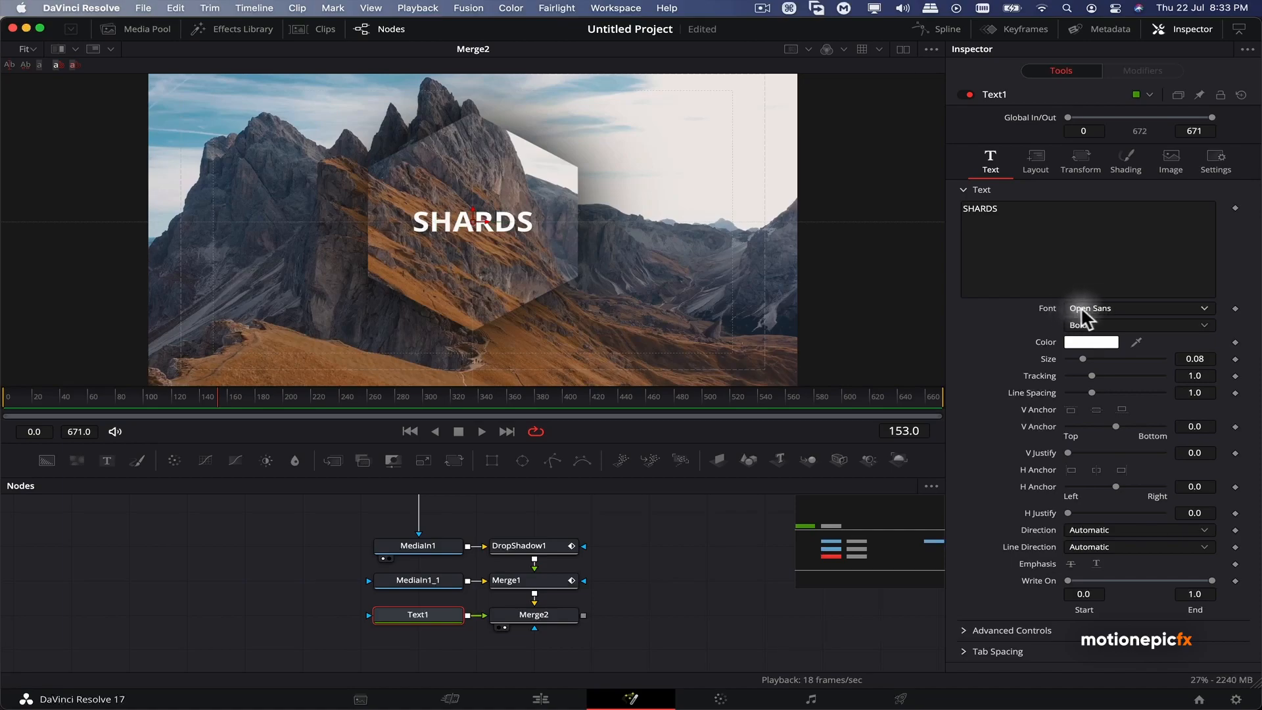
Give the SHARDS title the Light font weight, size 0.1181 and tracking 1.701
{"action": "left_click", "coordinate": [1138, 324]}
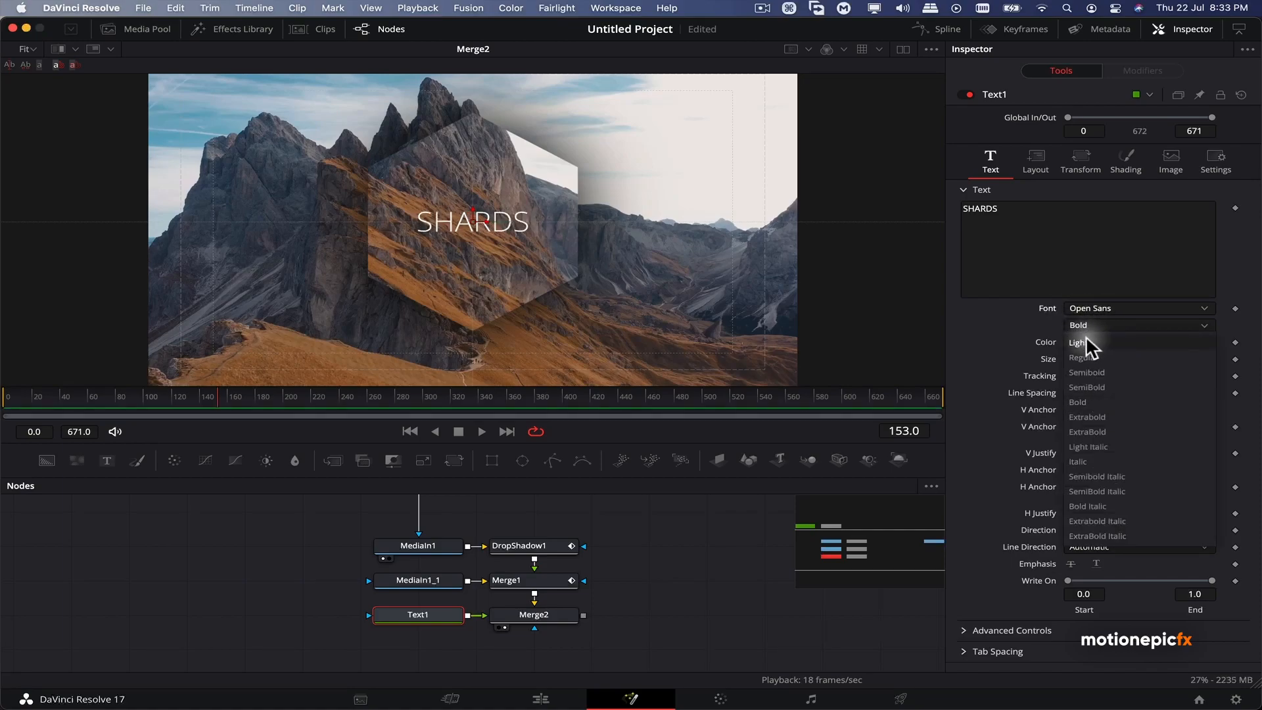
{"action": "left_click", "coordinate": [1077, 342]}
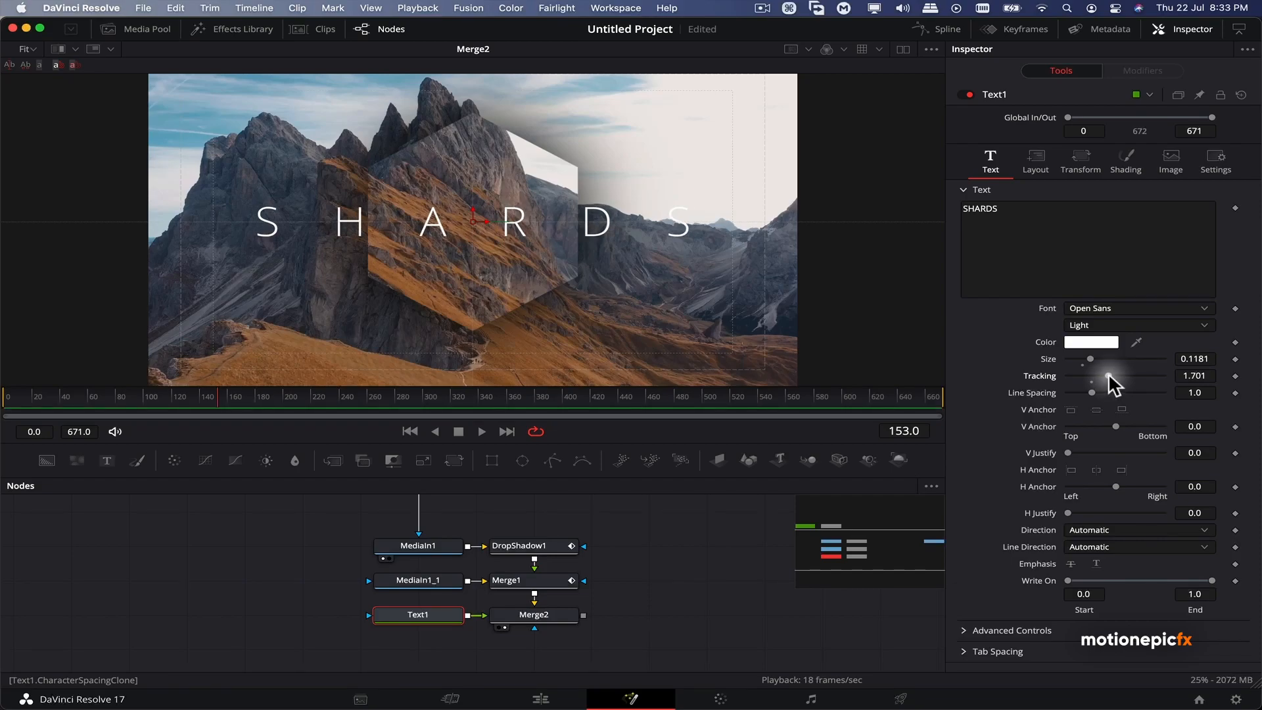
{"action": "mouse_move", "coordinate": [117, 431]}
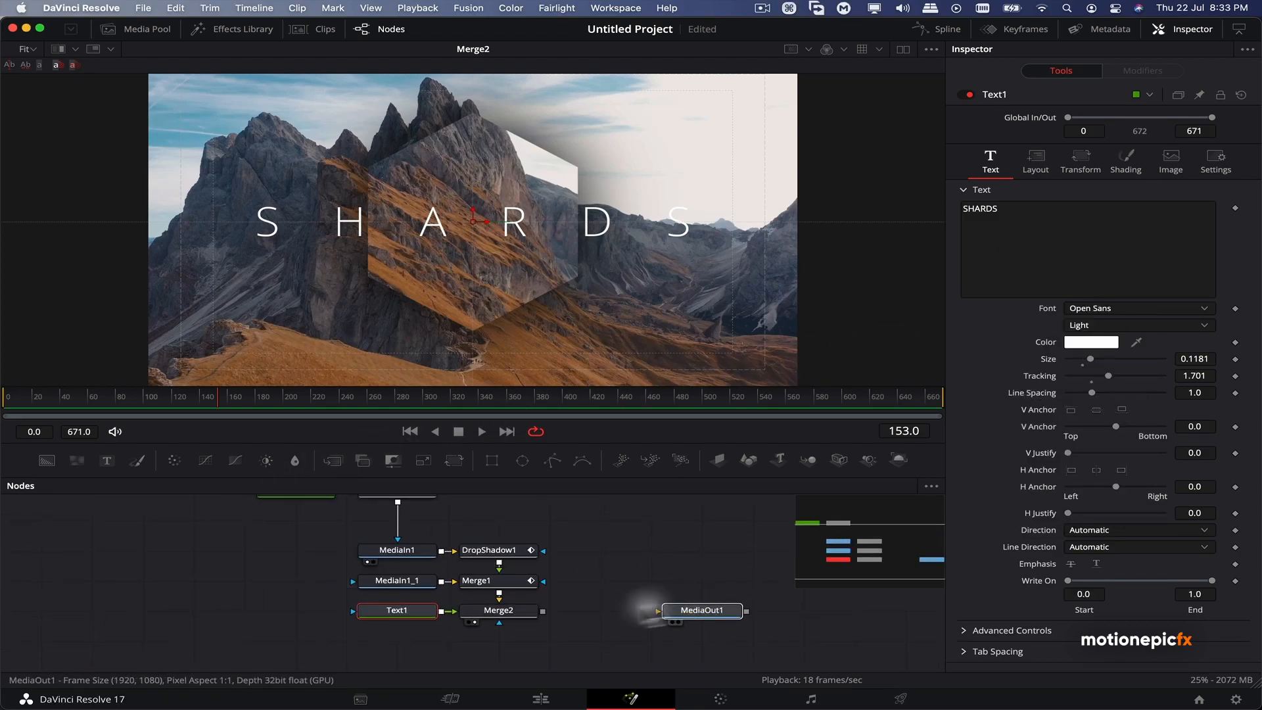
Wire Merge2 into MediaOut1 so the final composite reaches the output
{"action": "left_click", "coordinate": [702, 610]}
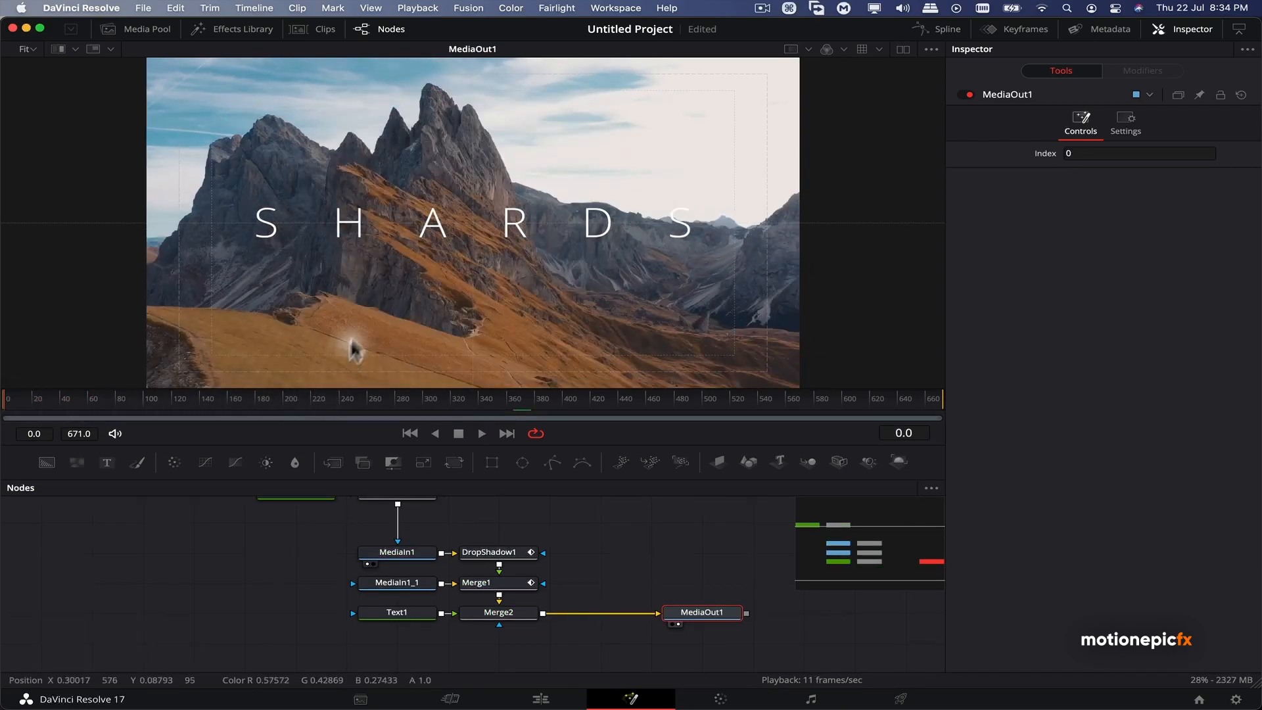
{"action": "mouse_move", "coordinate": [303, 443]}
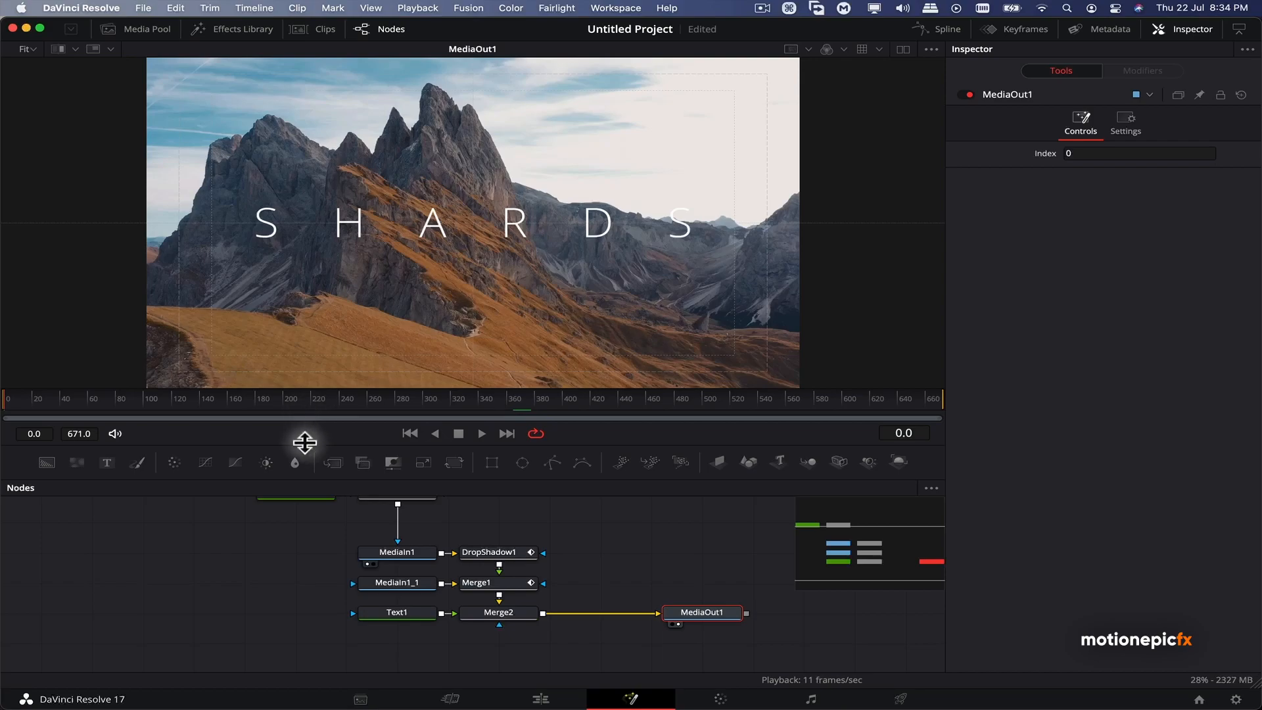